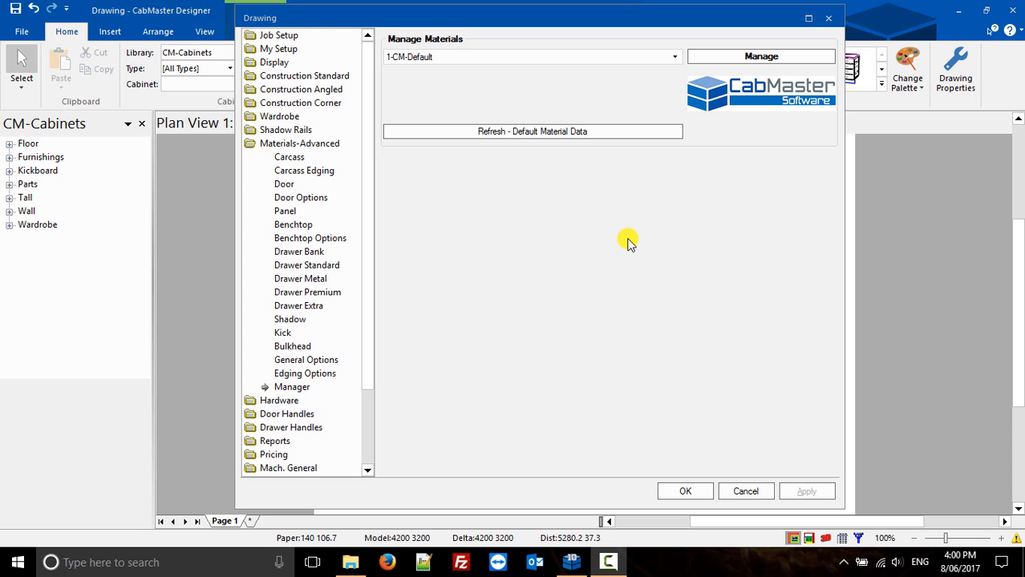
mouse_move(682, 129)
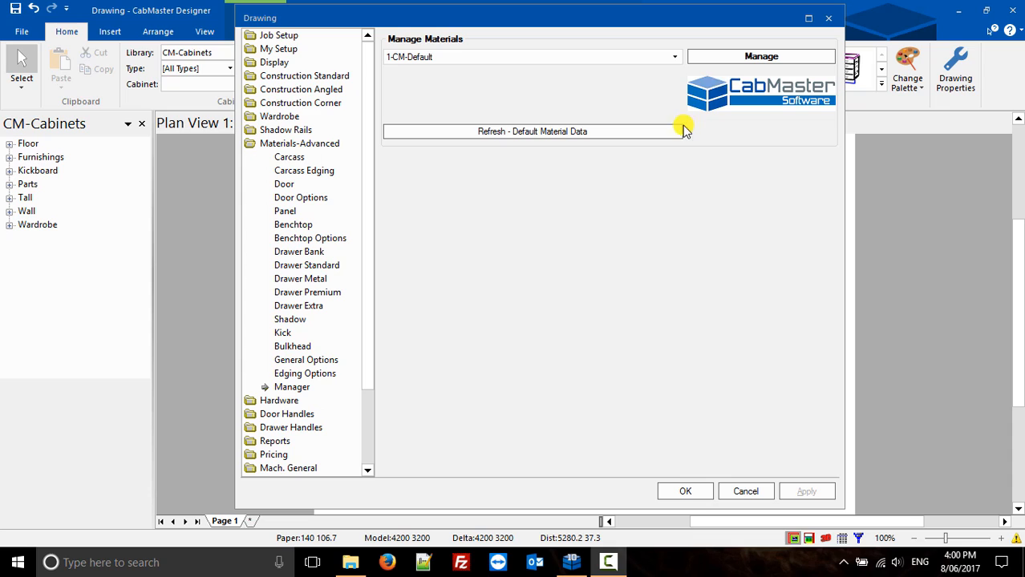
mouse_move(595, 209)
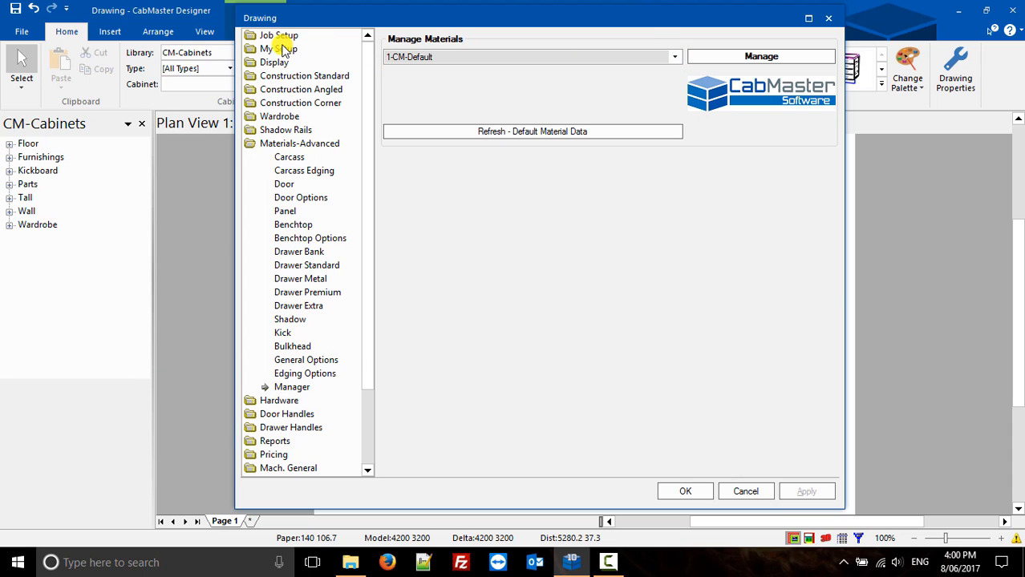
Step: Review the Material DataSources, adding Laminex and Polytec as supplier data sources
click(277, 48)
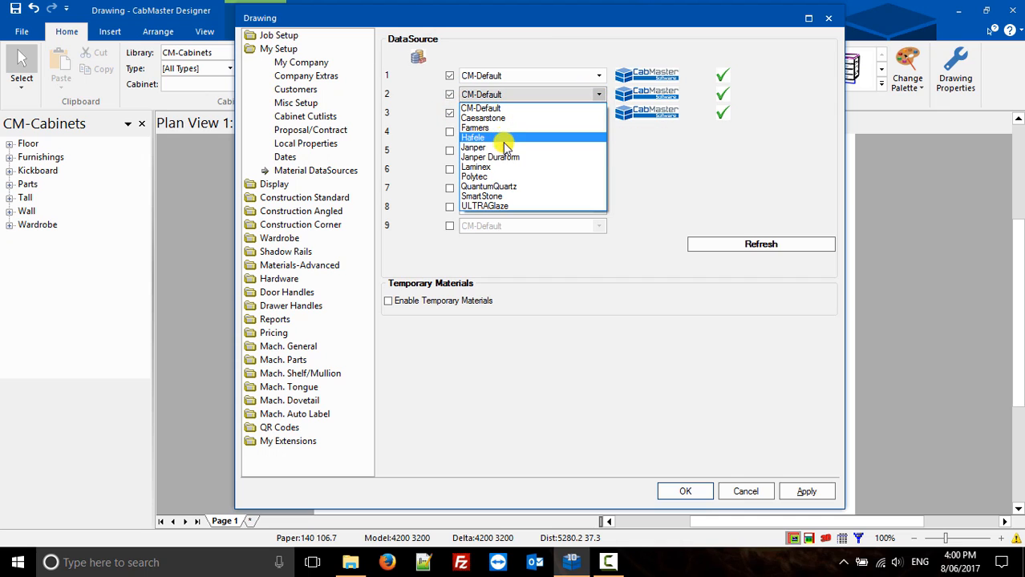
click(477, 166)
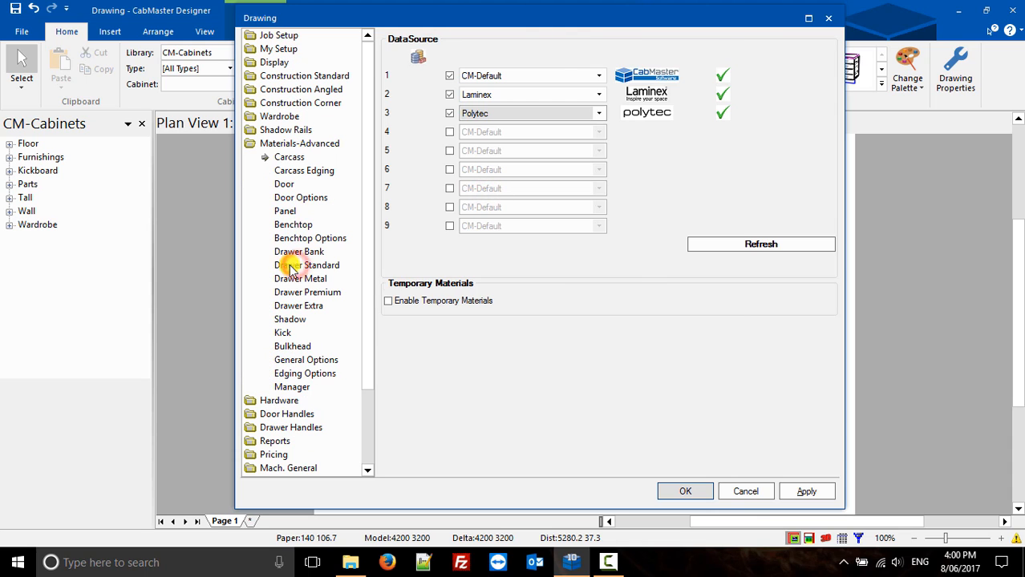
Step: In the Materials Manager choose the 1-CM Default library and bring up Manage Materials Properties
click(292, 387)
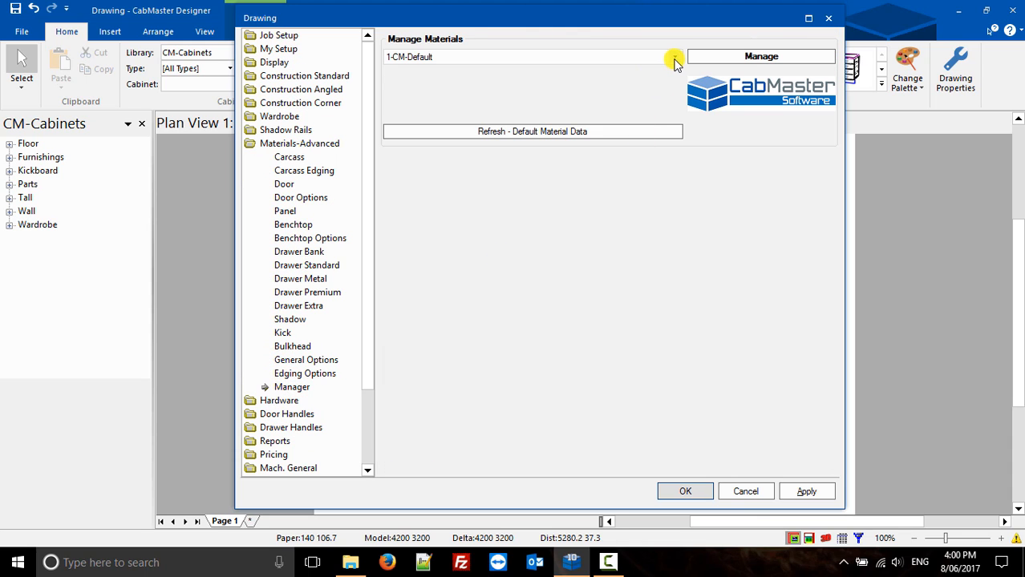
click(674, 56)
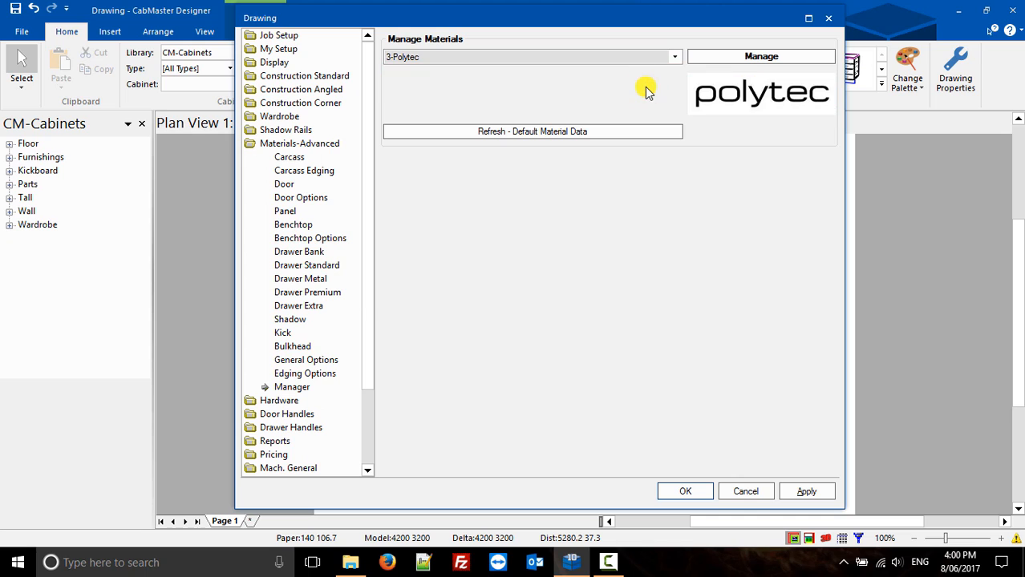
click(674, 56)
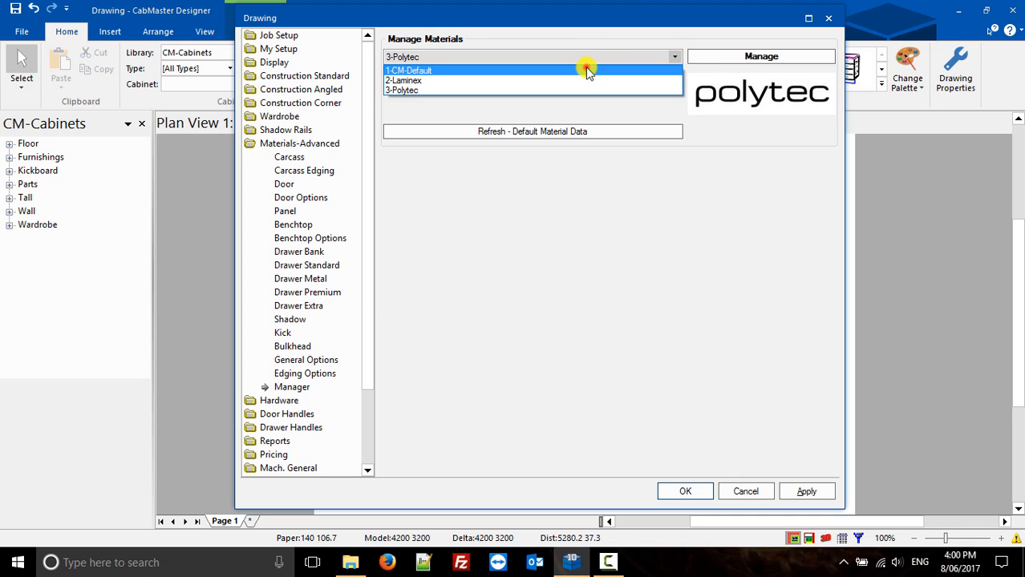
click(760, 54)
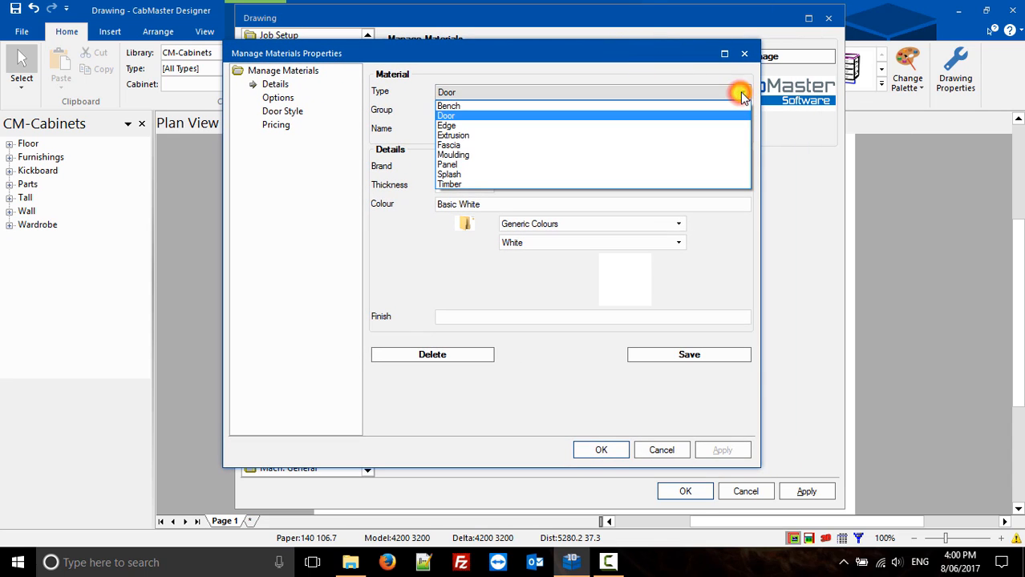
click(446, 115)
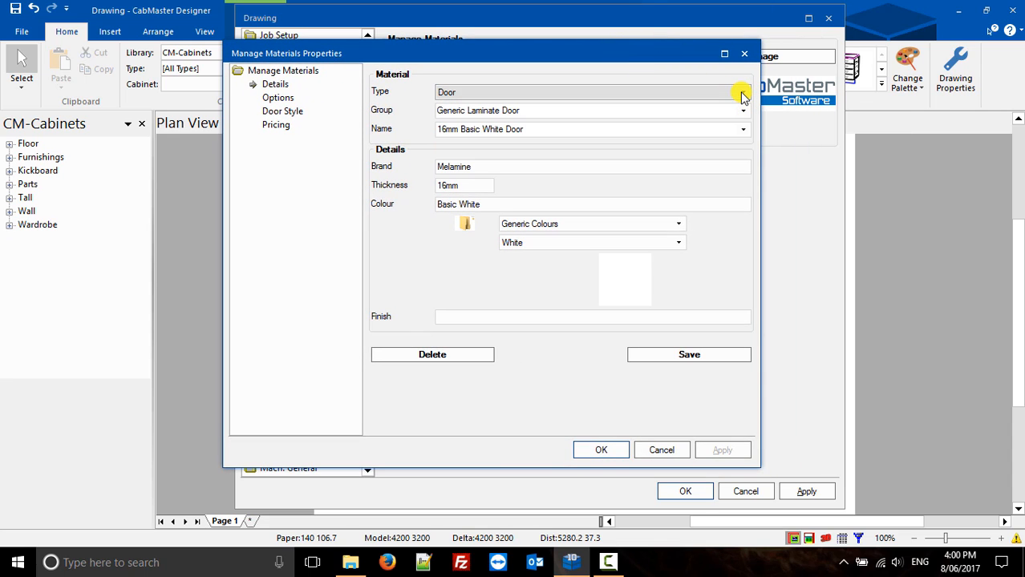
click(741, 91)
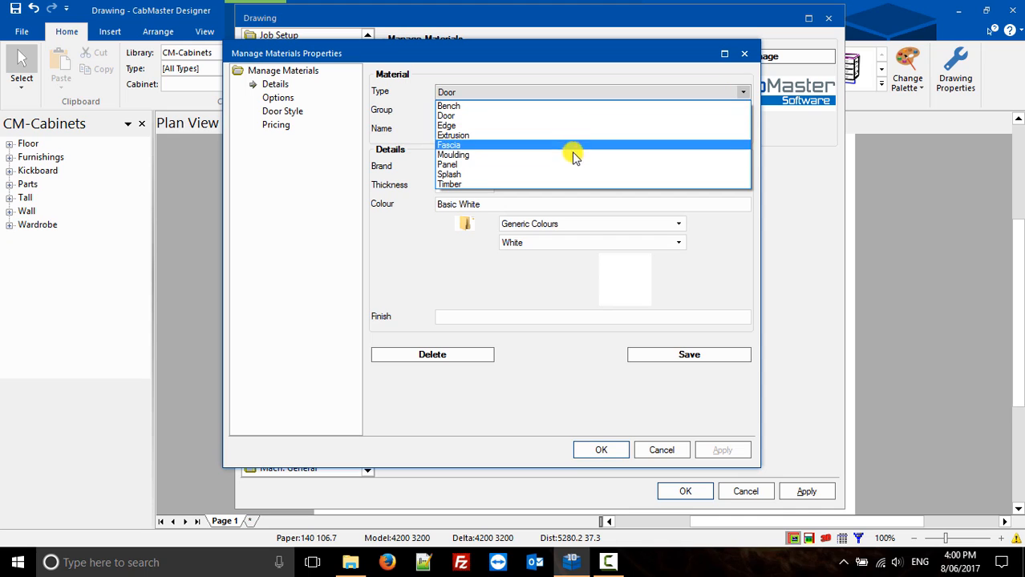
click(446, 115)
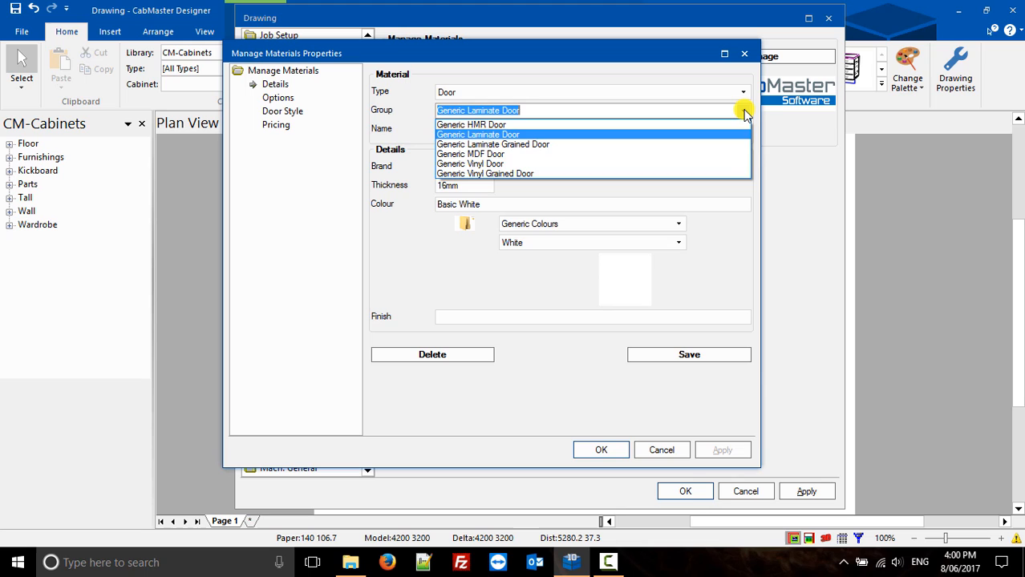
click(478, 135)
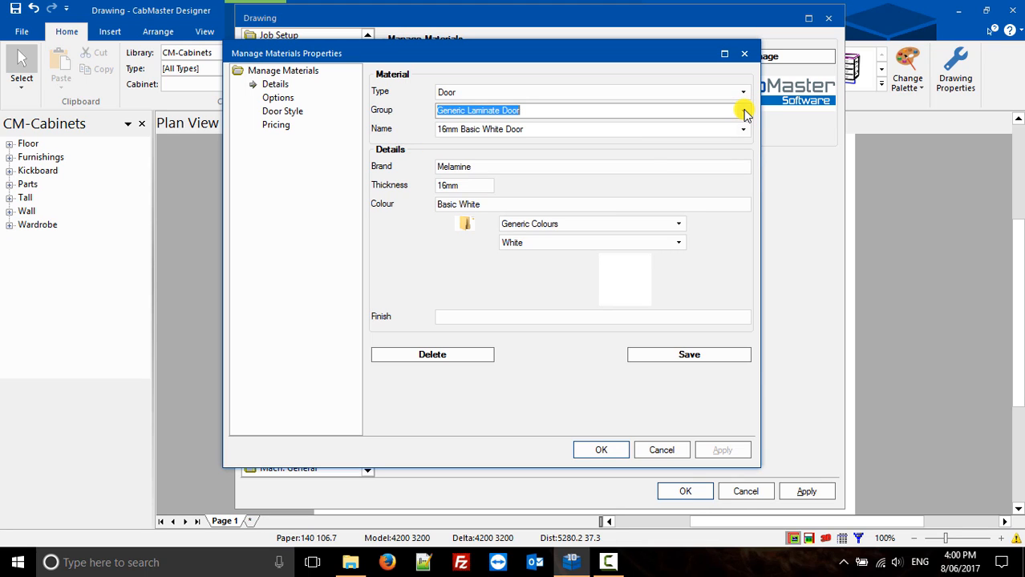
click(742, 128)
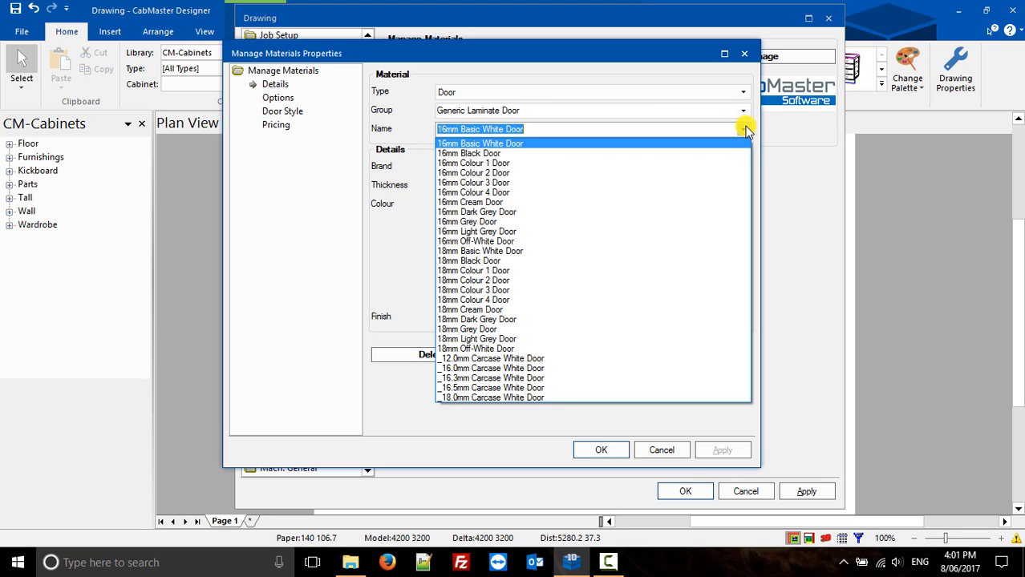
click(479, 143)
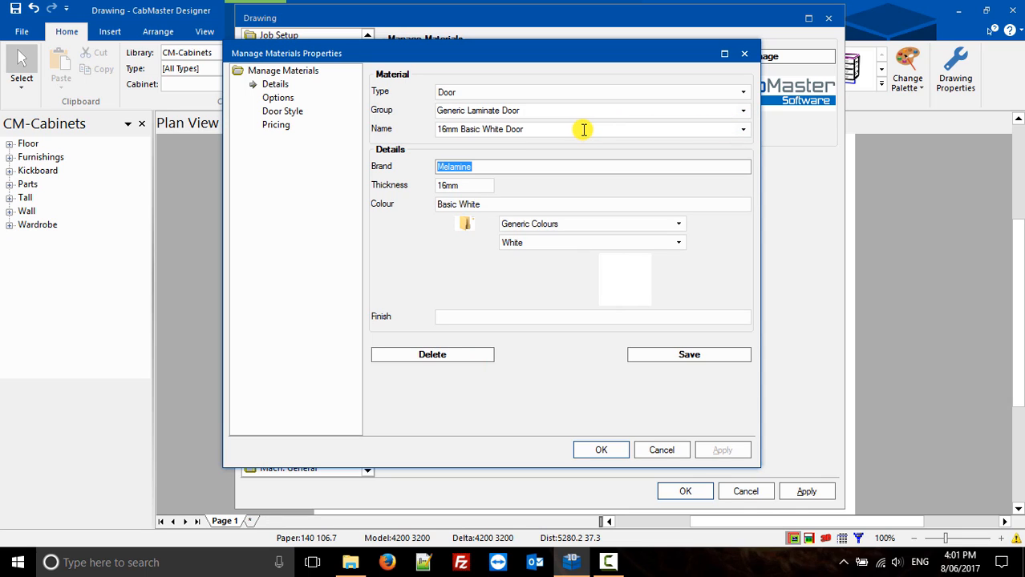
mouse_move(480, 132)
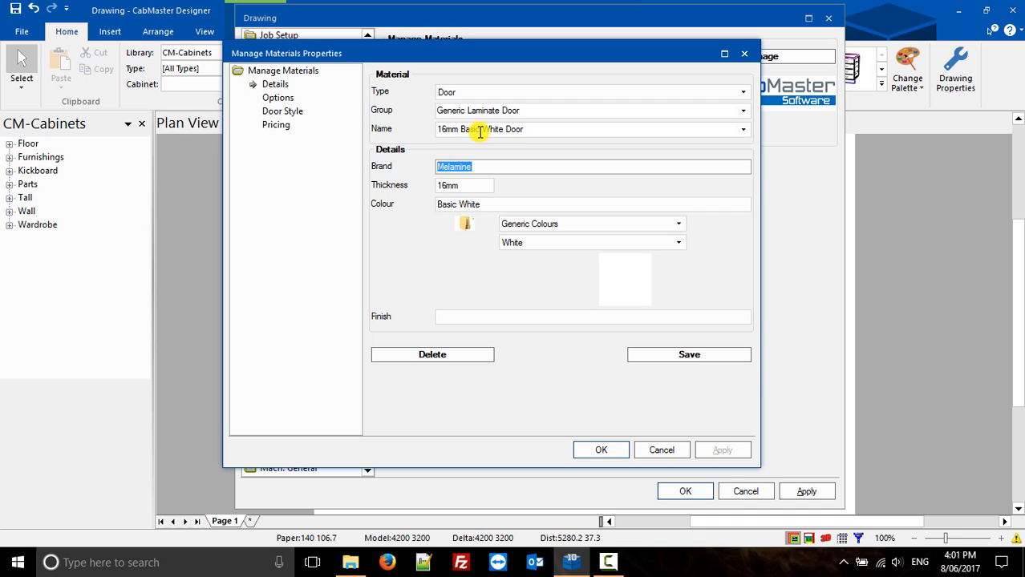
Step: Rename the copied door to 16mm Orange Door and set its colour name to Orange
double_click(484, 129)
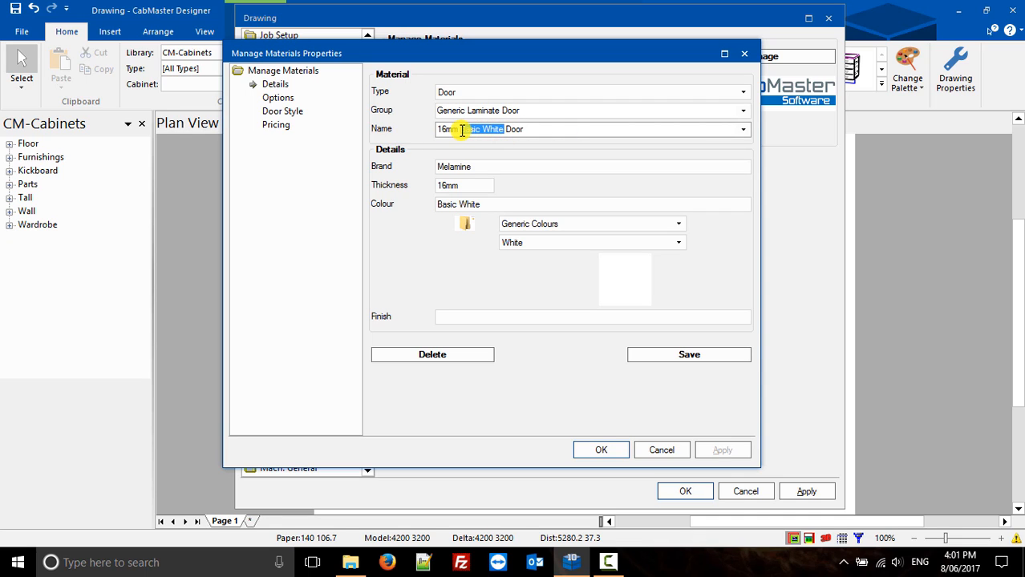
text(Orange)
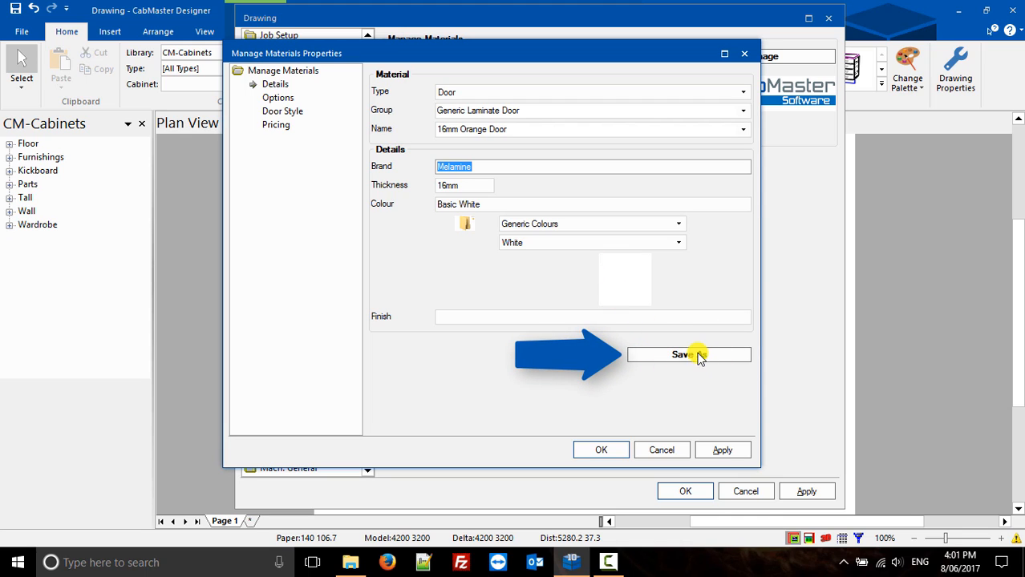
mouse_move(486, 166)
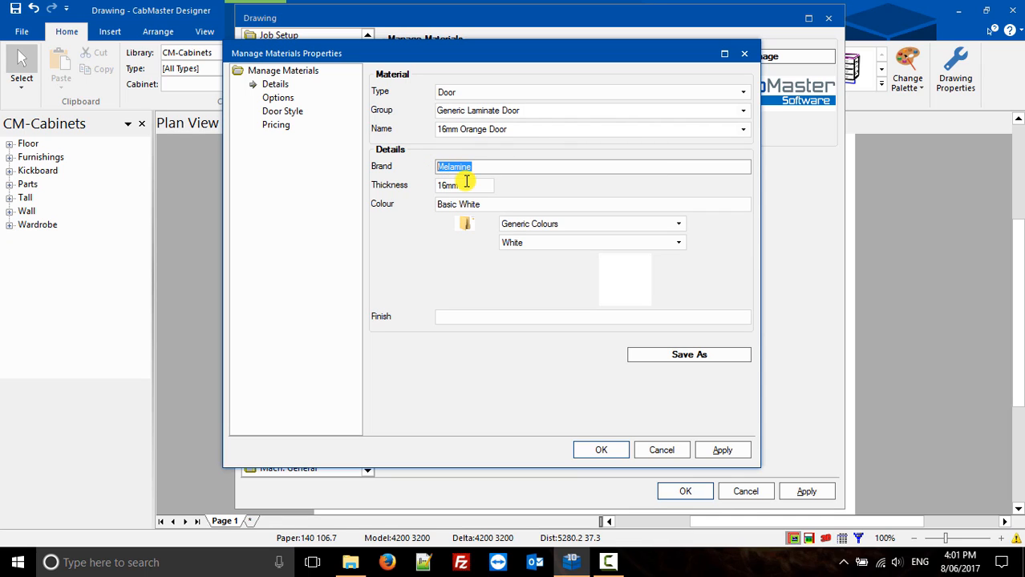
mouse_move(500, 186)
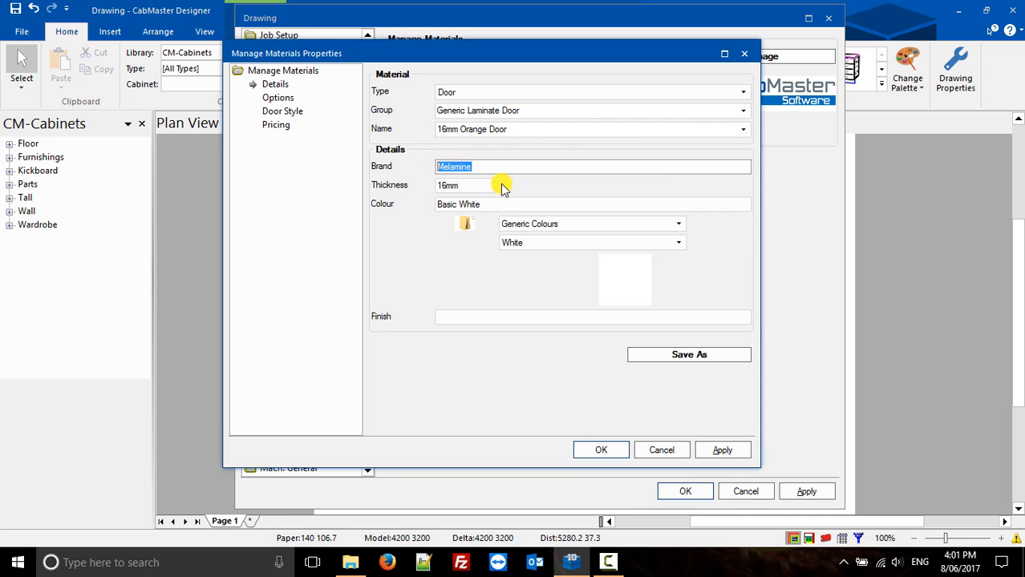
click(462, 186)
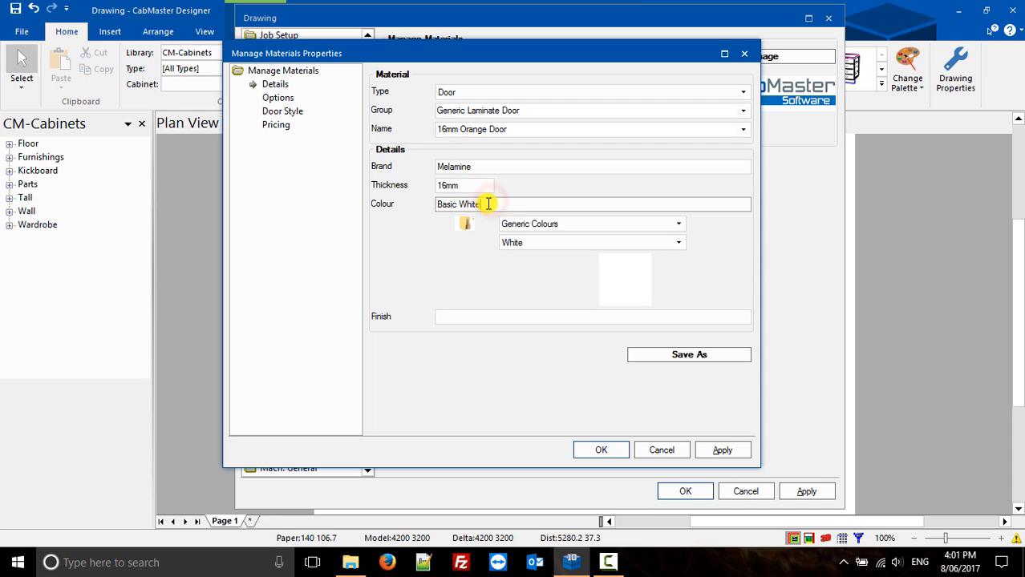
text(Oral)
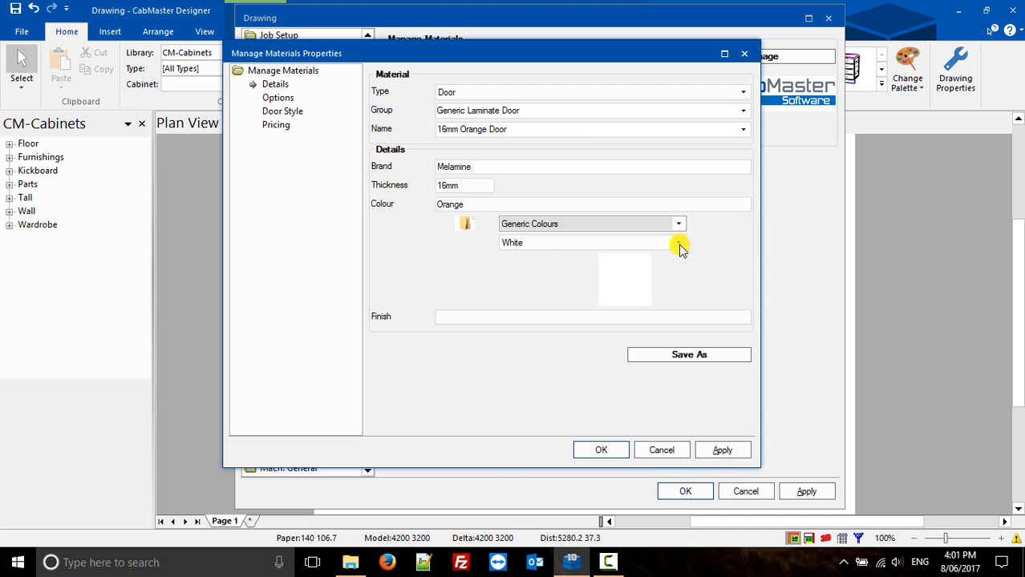
Step: Pick the Orange swatch from Generic Colours and move on to the material's Options page
click(678, 242)
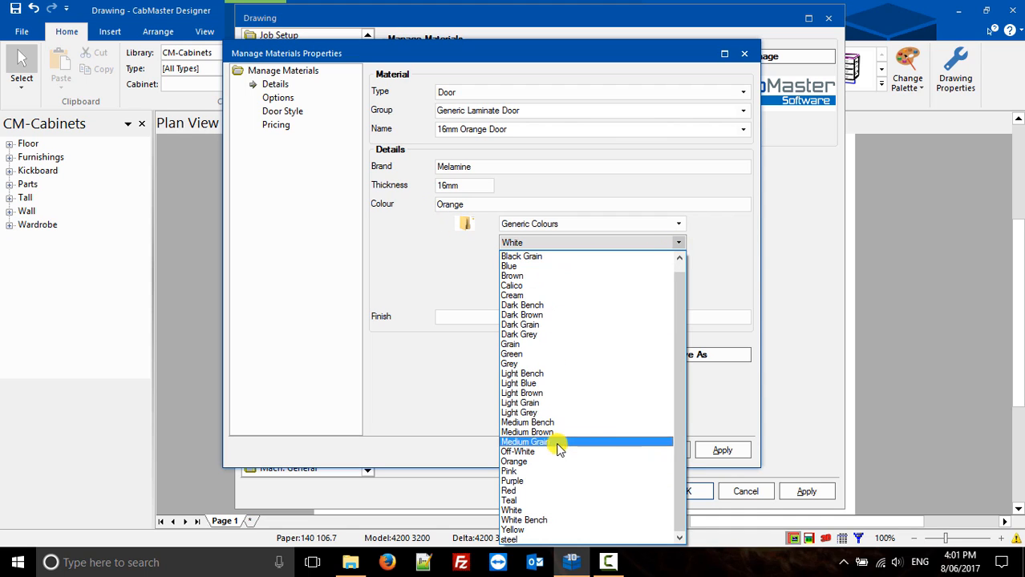
click(513, 462)
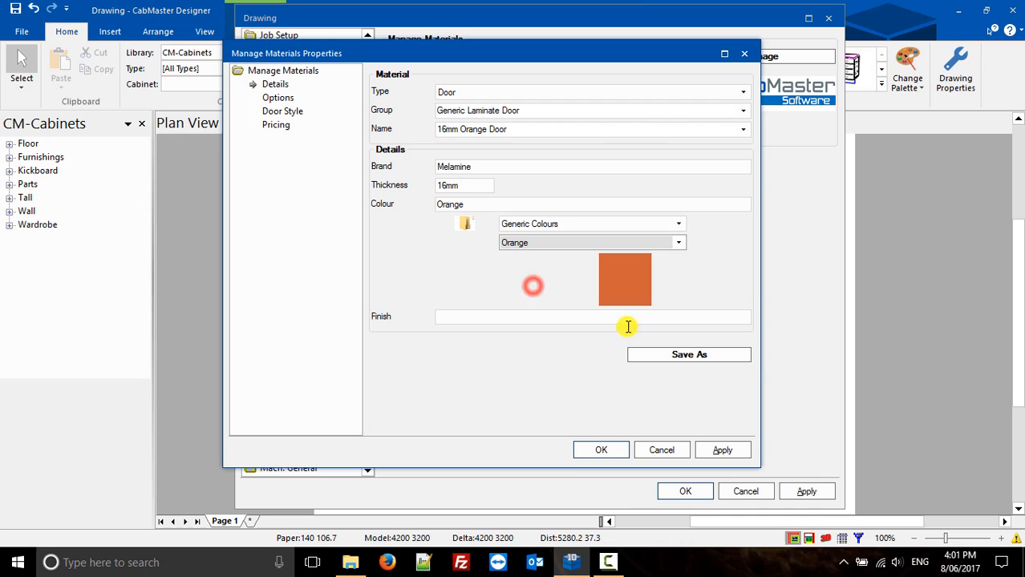
click(278, 98)
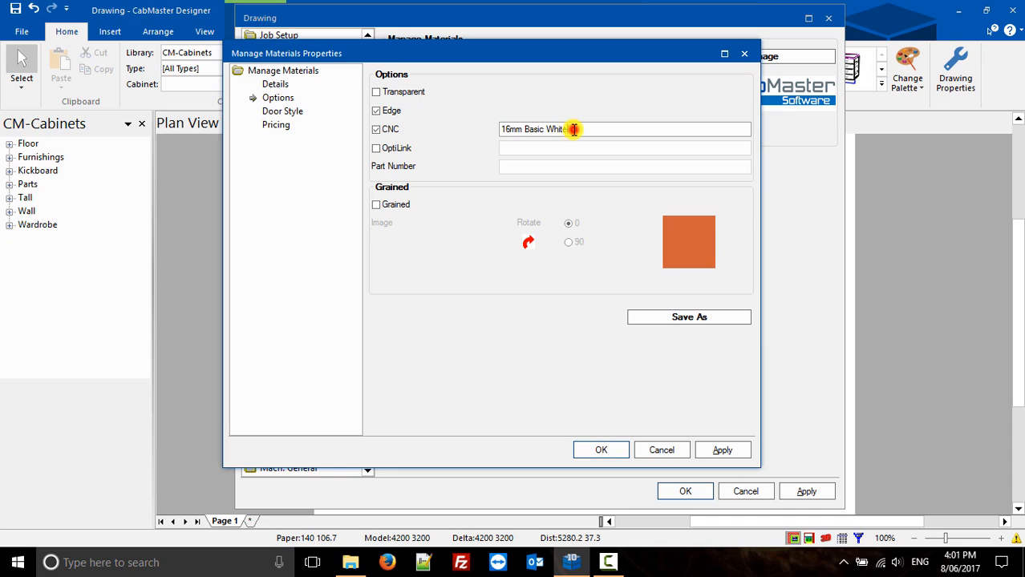
Step: Set CNC name 16mm Orange with Edge and CNC on, leaving OptiLink and Grained off
key(Backspace)
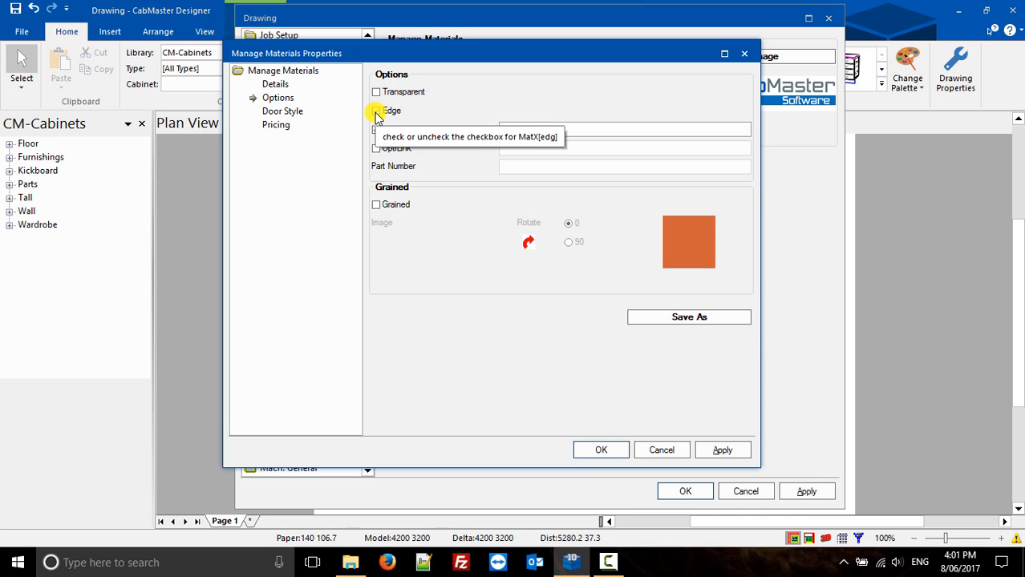
click(377, 110)
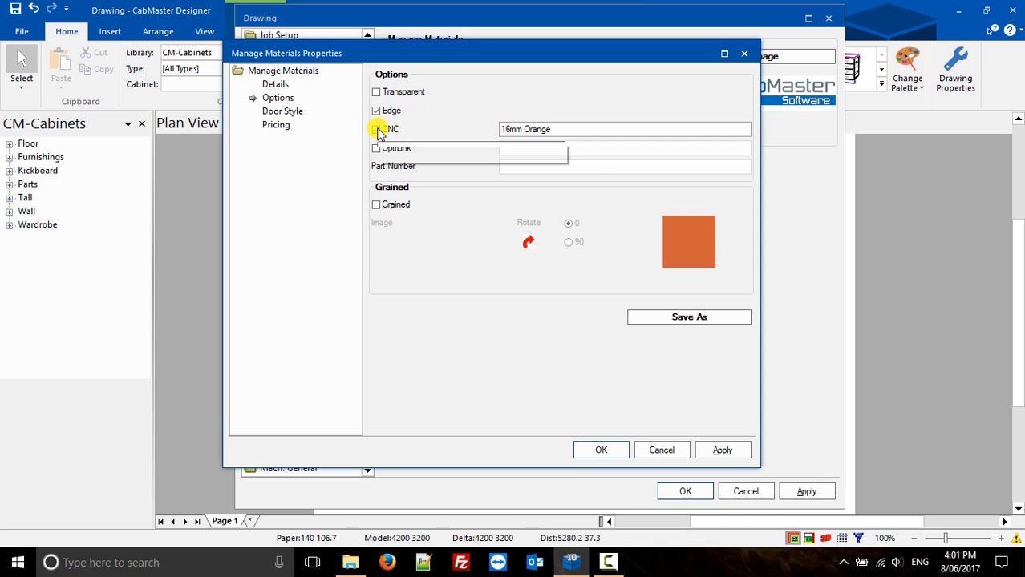
click(377, 128)
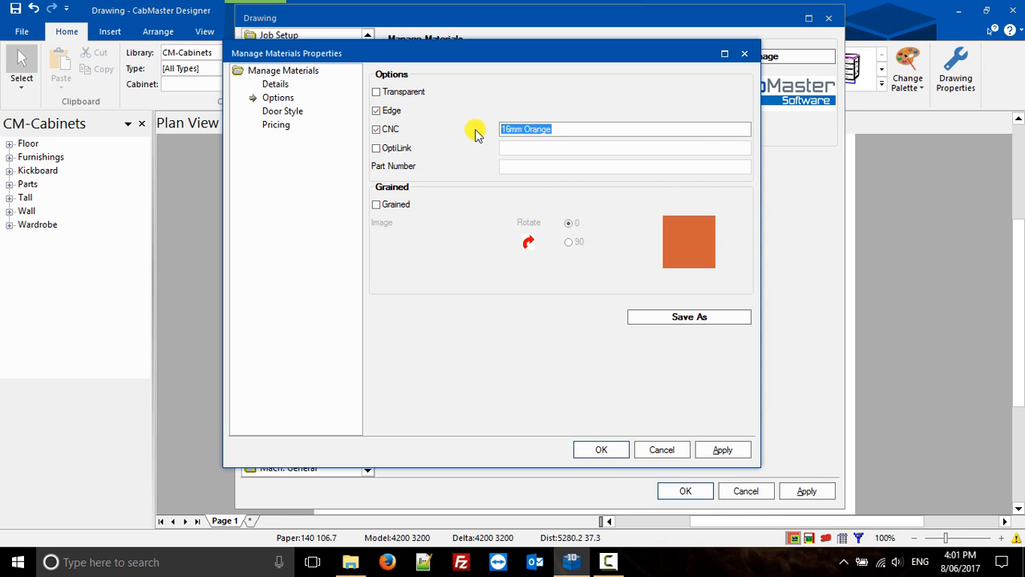
click(377, 148)
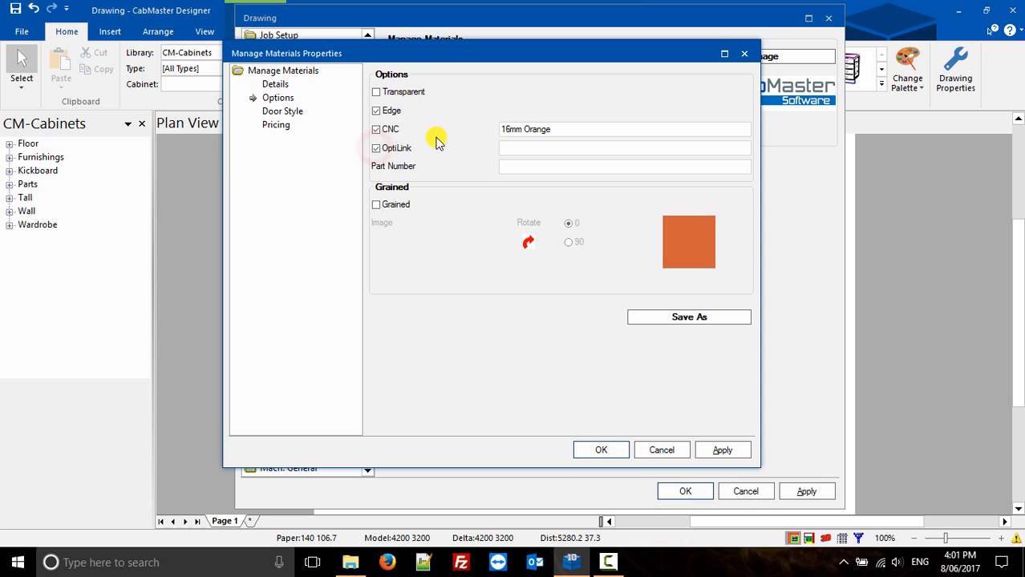
click(377, 148)
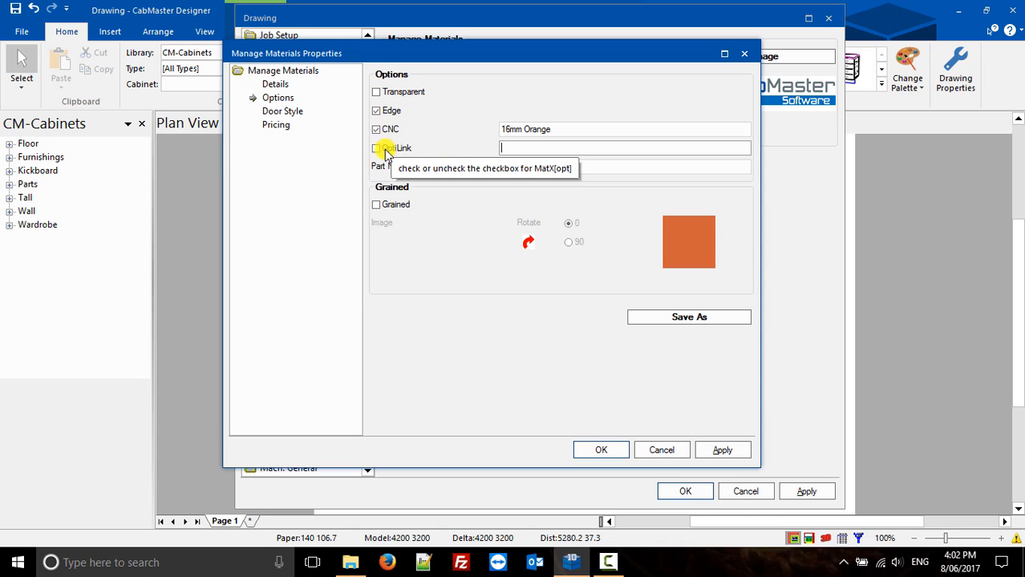
mouse_move(375, 207)
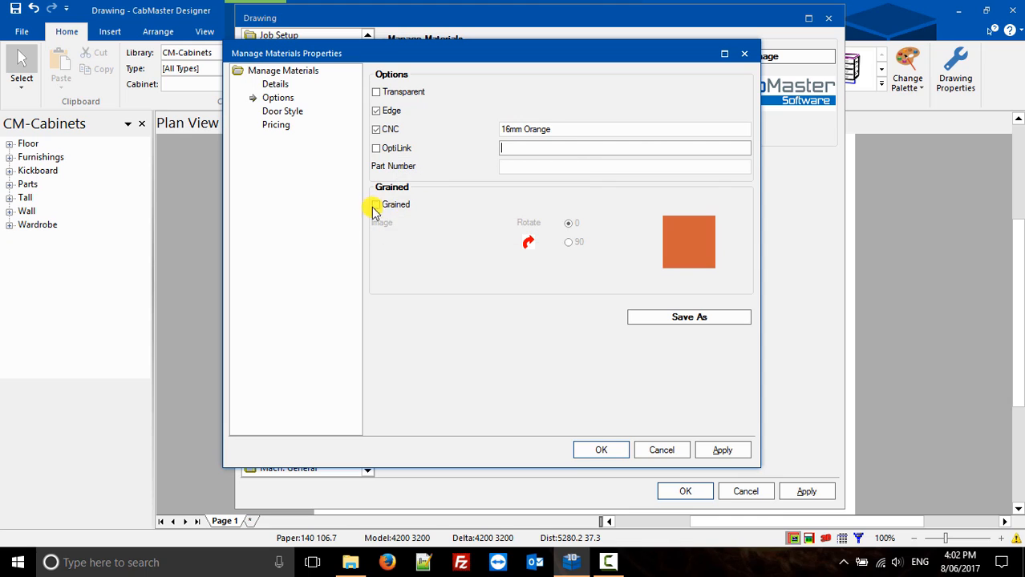
click(377, 205)
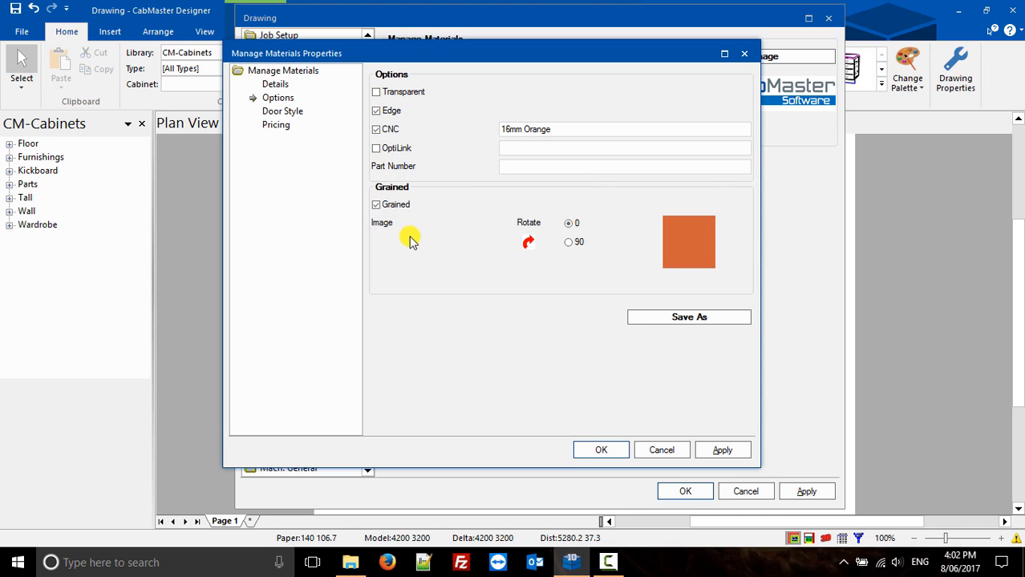
mouse_move(567, 242)
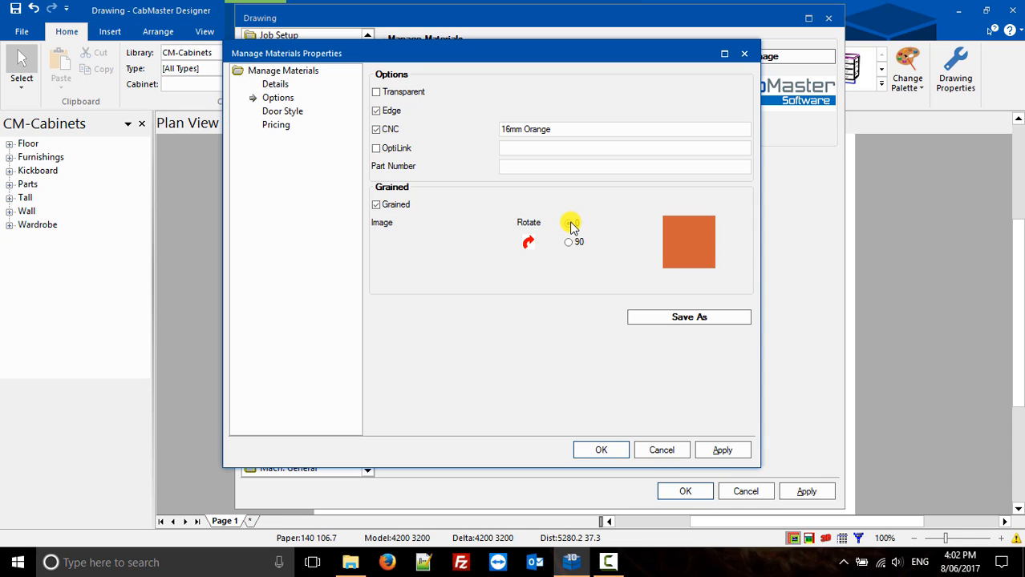
mouse_move(571, 224)
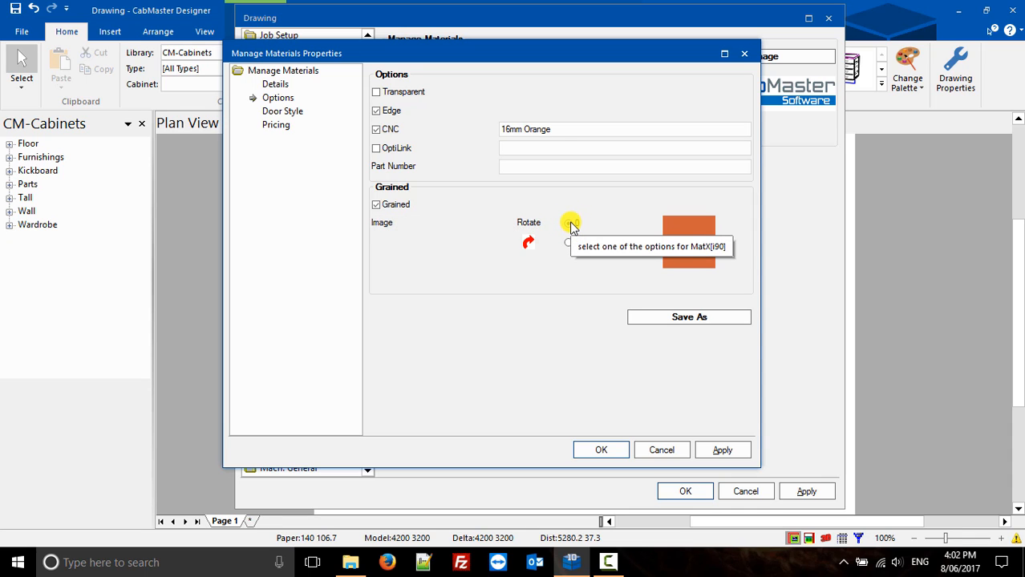
click(377, 206)
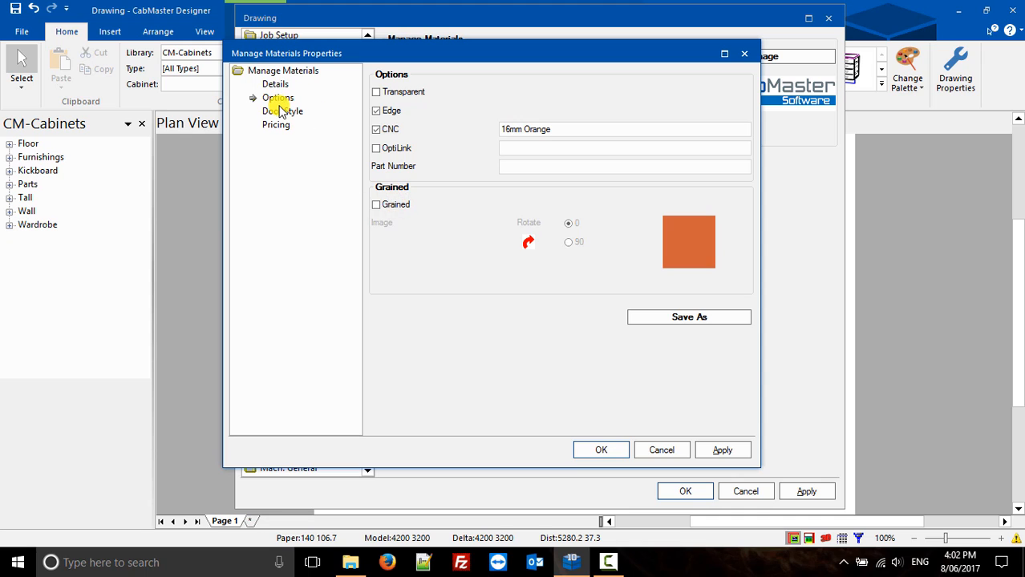
Step: On Door Style, try the Routed Panel style with the Design 1 pattern
click(283, 111)
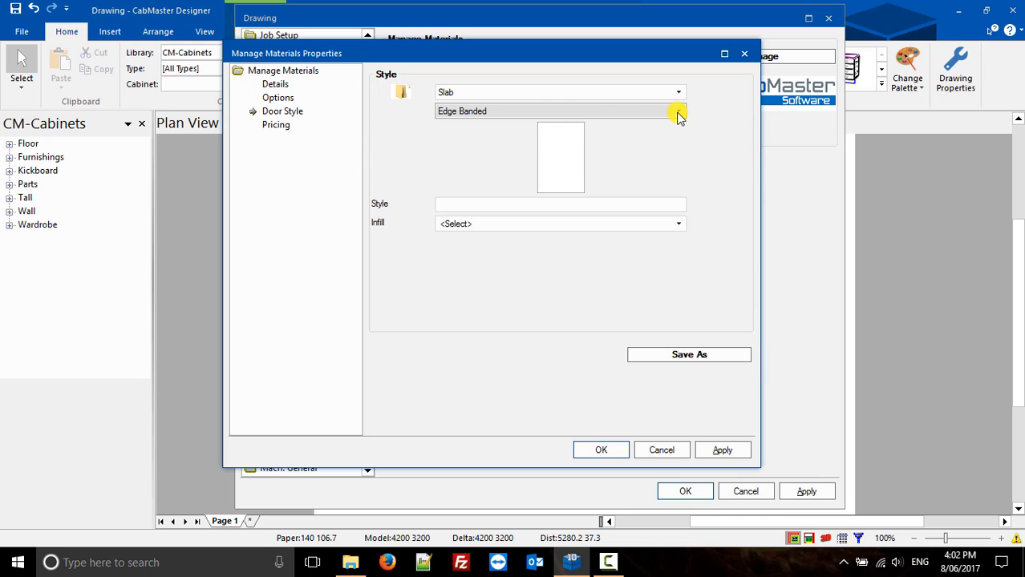
mouse_move(676, 94)
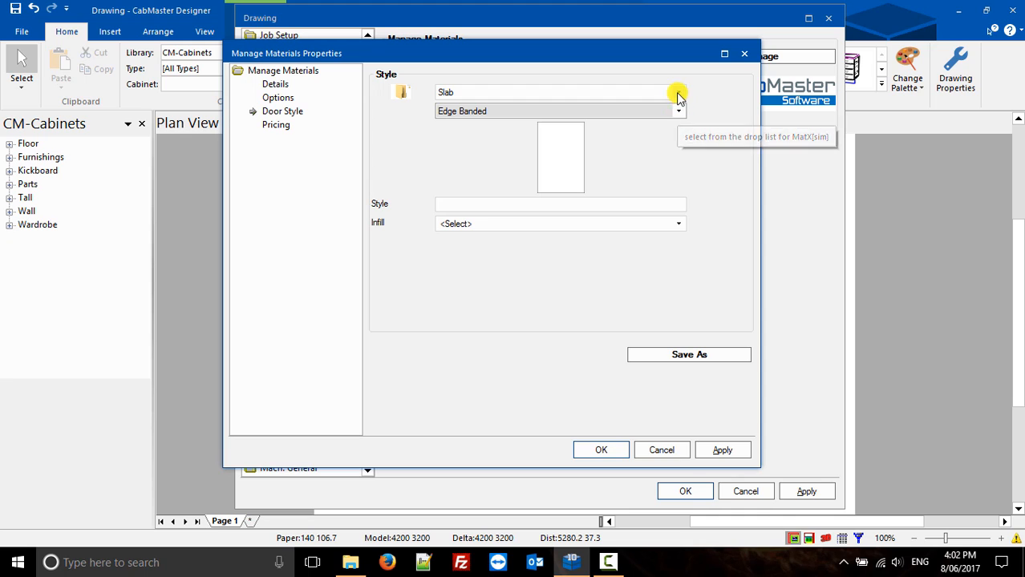
click(677, 92)
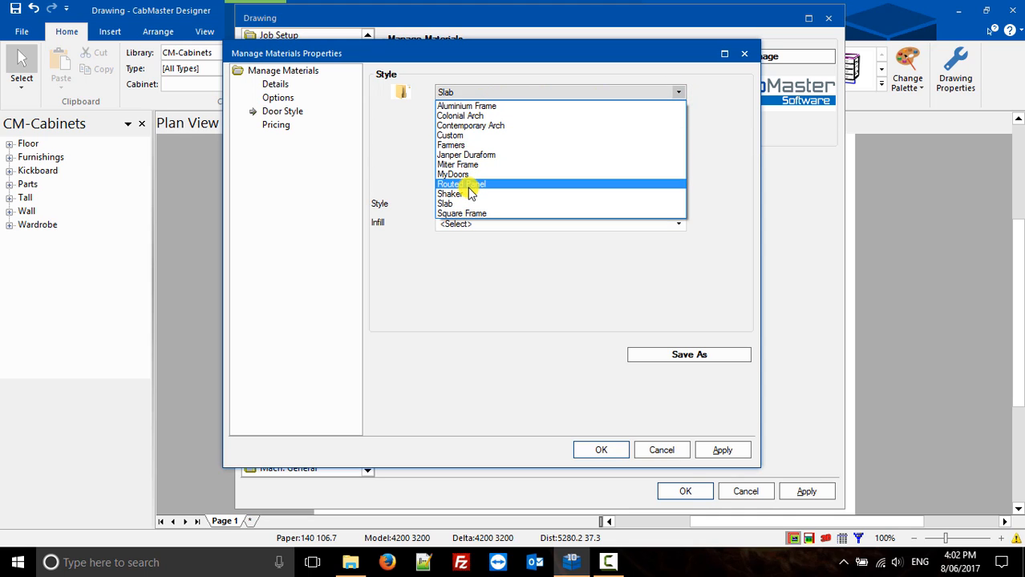
click(460, 183)
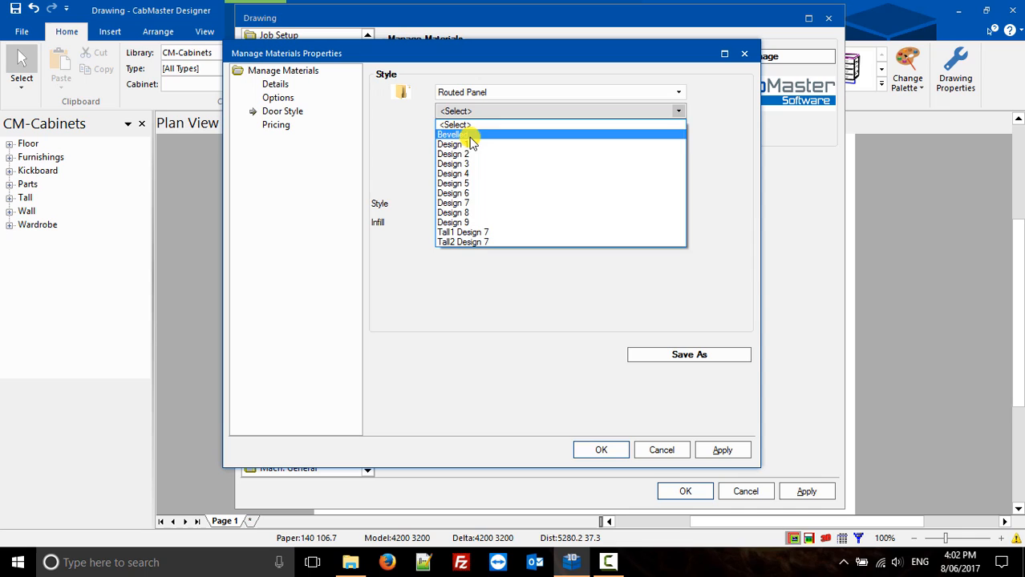
click(453, 145)
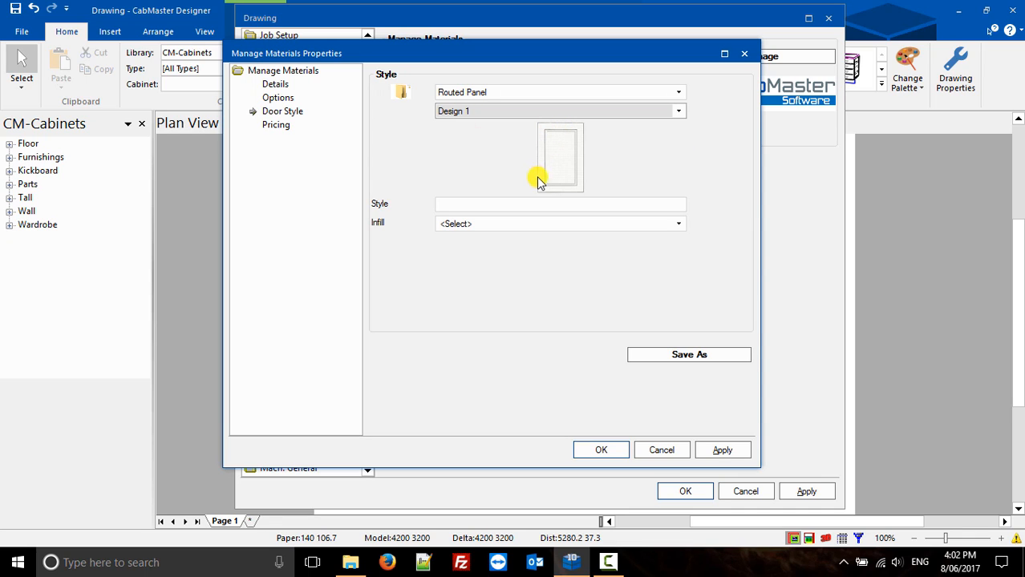
mouse_move(563, 138)
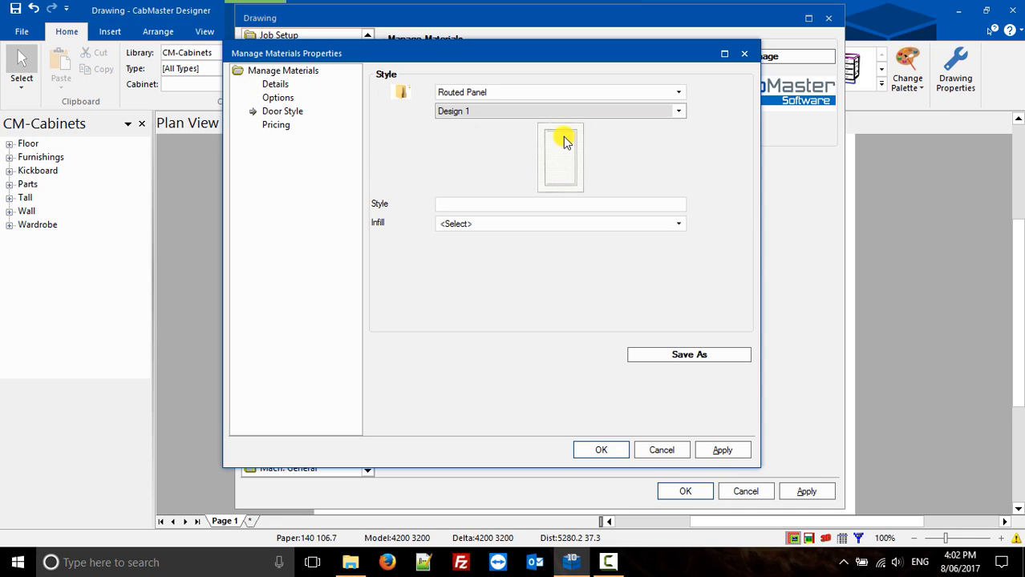
mouse_move(685, 131)
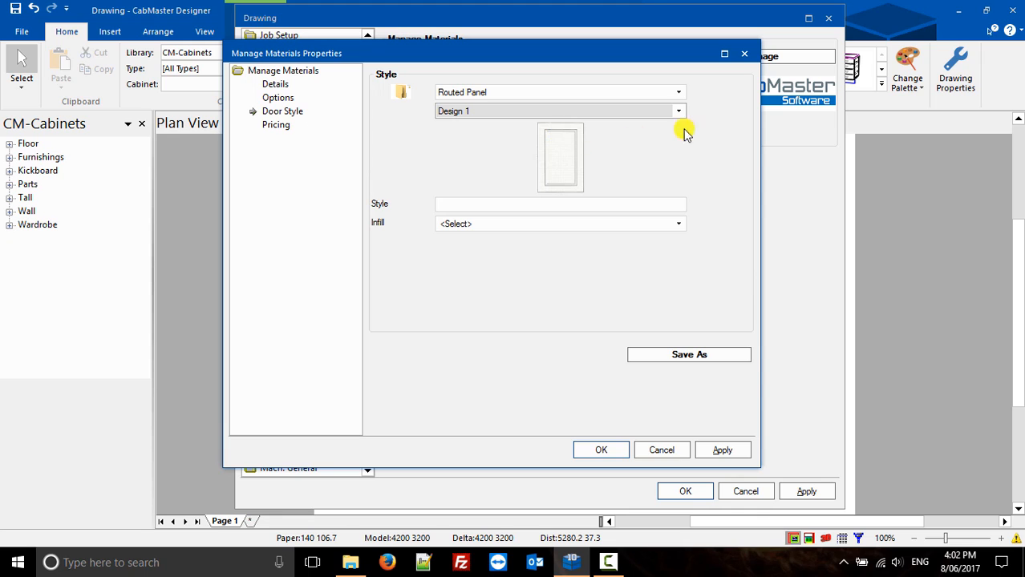
Step: Set the door style back to Slab with a Flat Panel design
click(558, 92)
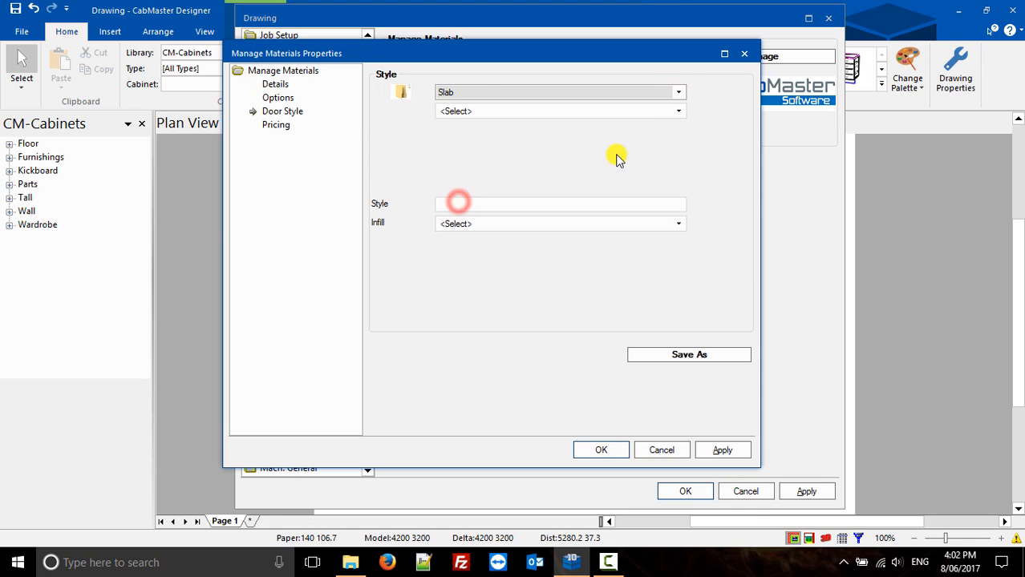
click(677, 110)
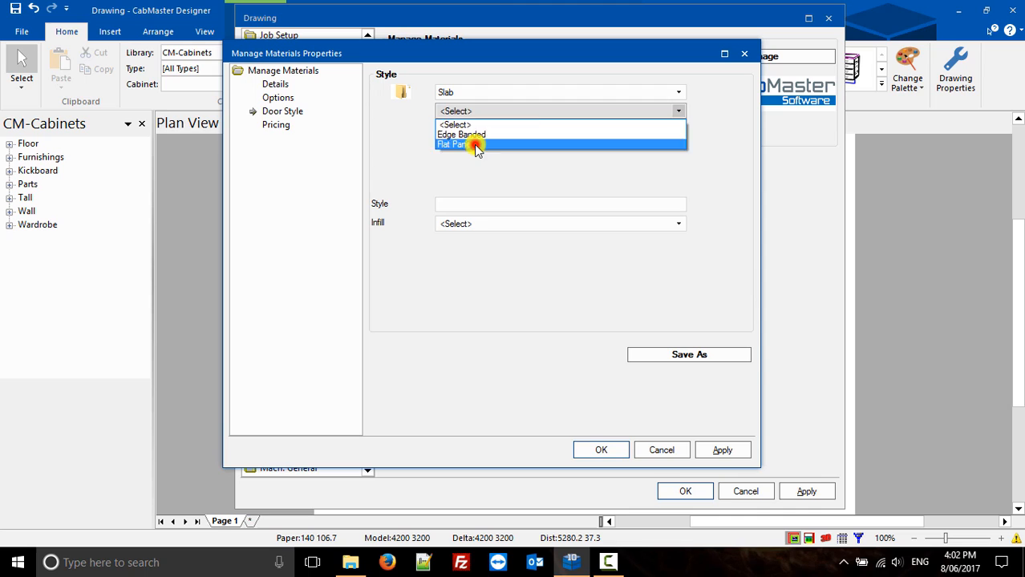
click(454, 145)
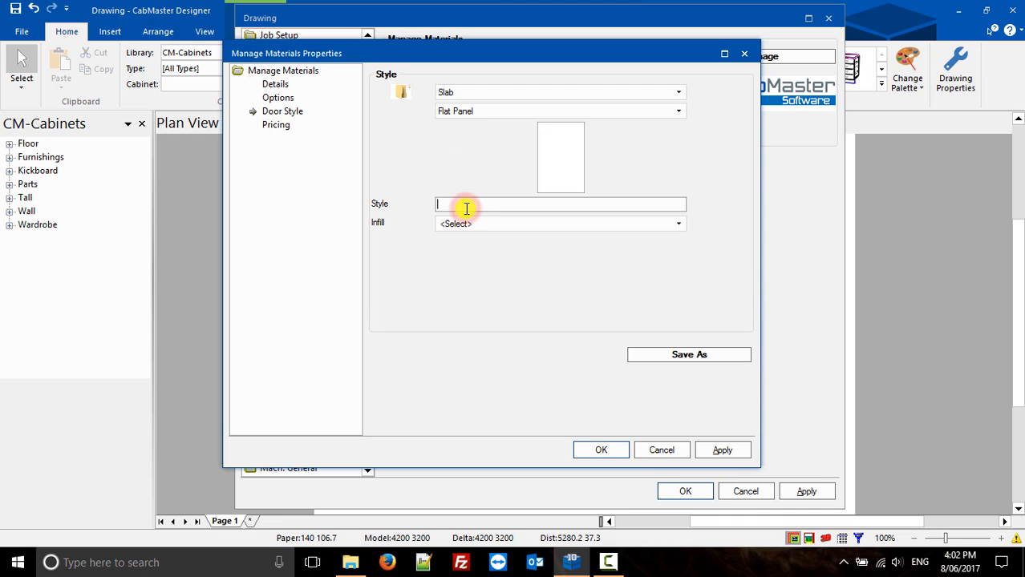
click(677, 223)
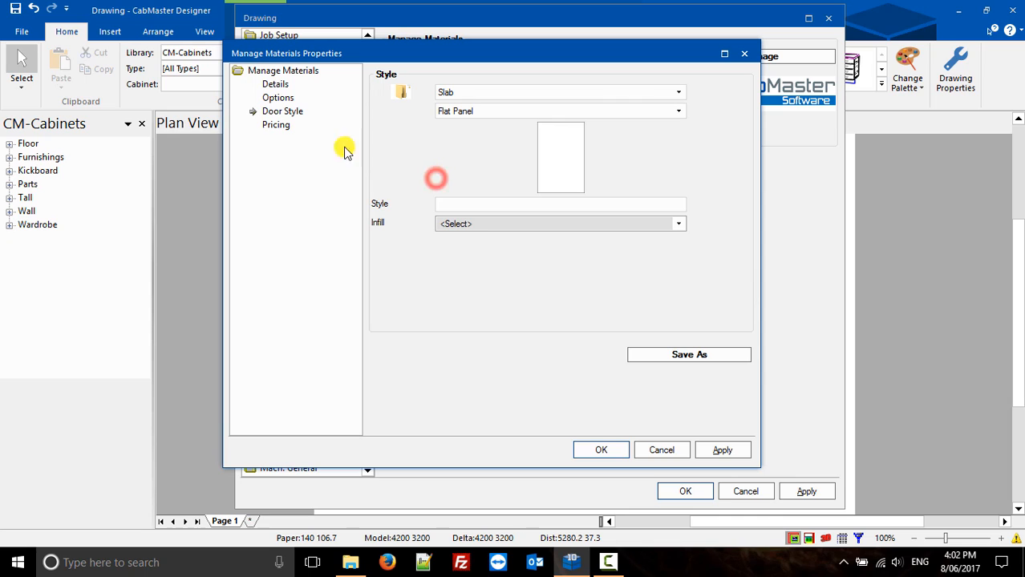
Step: Check Pricing, then Save As 16mm Orange Door into the 1-CM-Default library and confirm
click(276, 125)
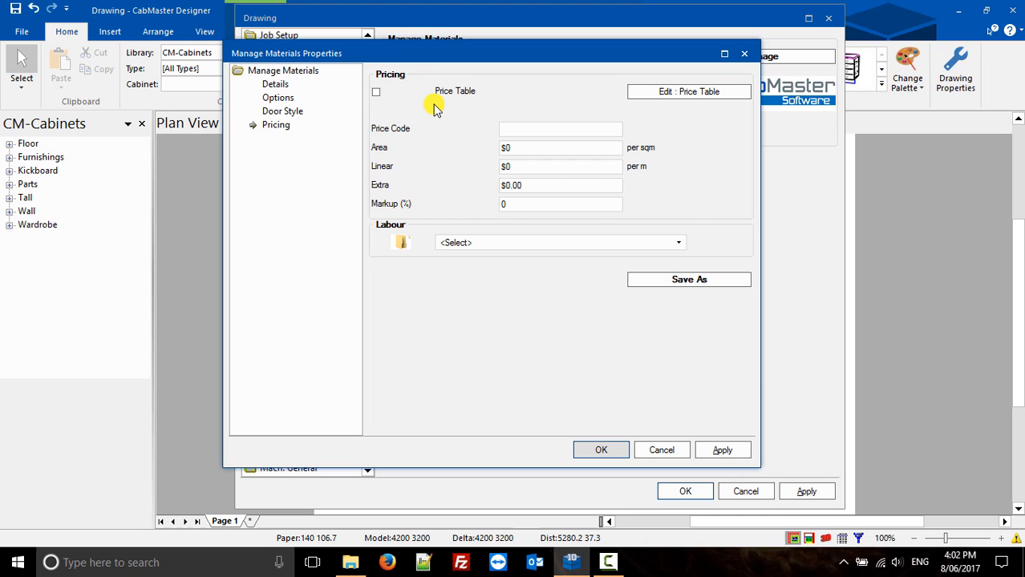
click(276, 83)
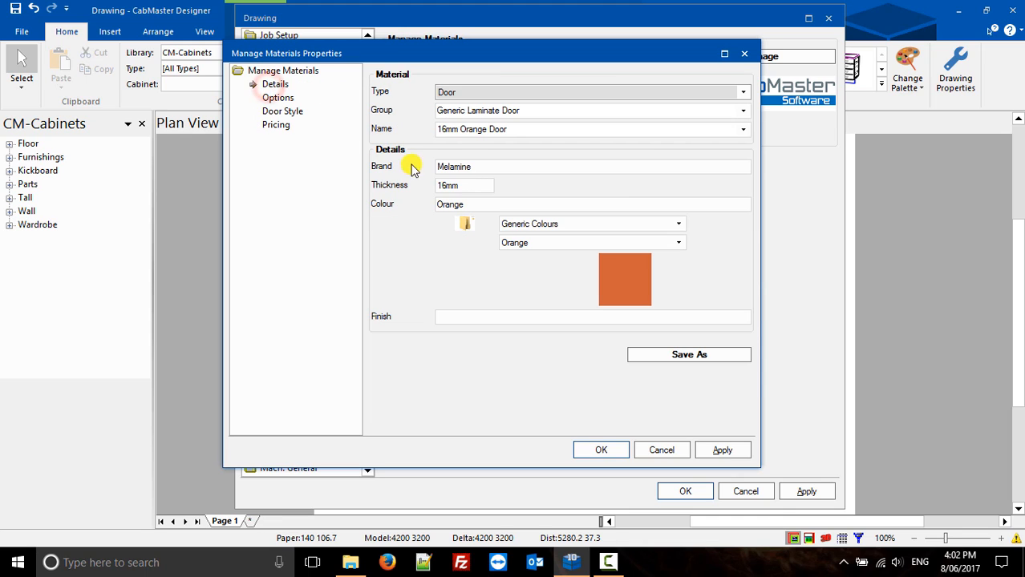
click(688, 354)
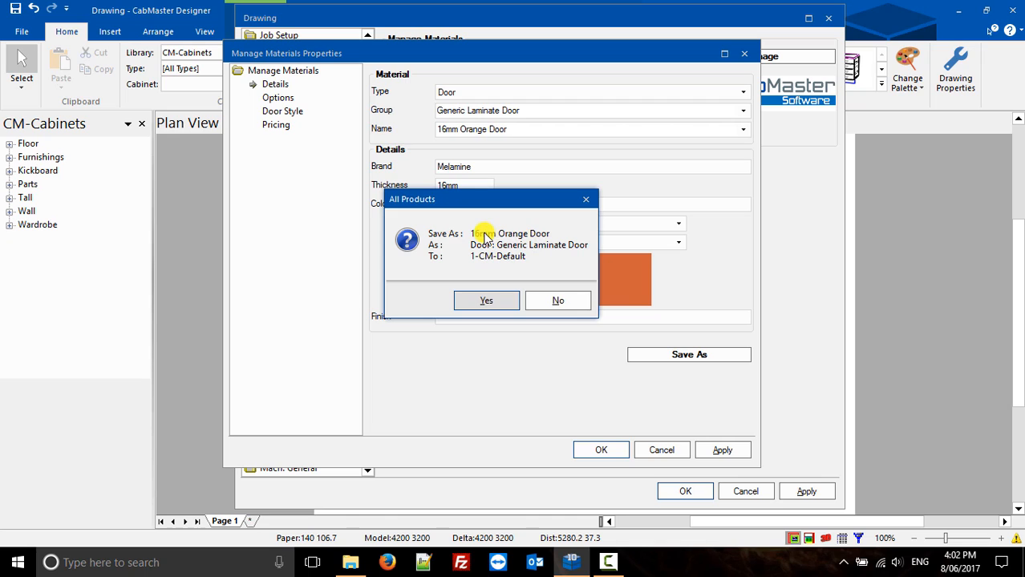
mouse_move(549, 256)
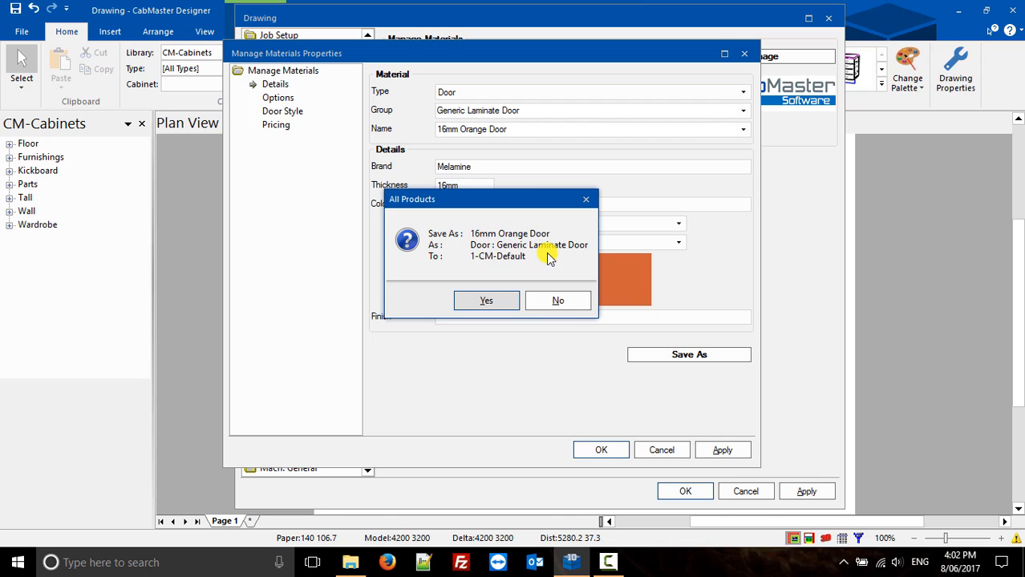
click(486, 300)
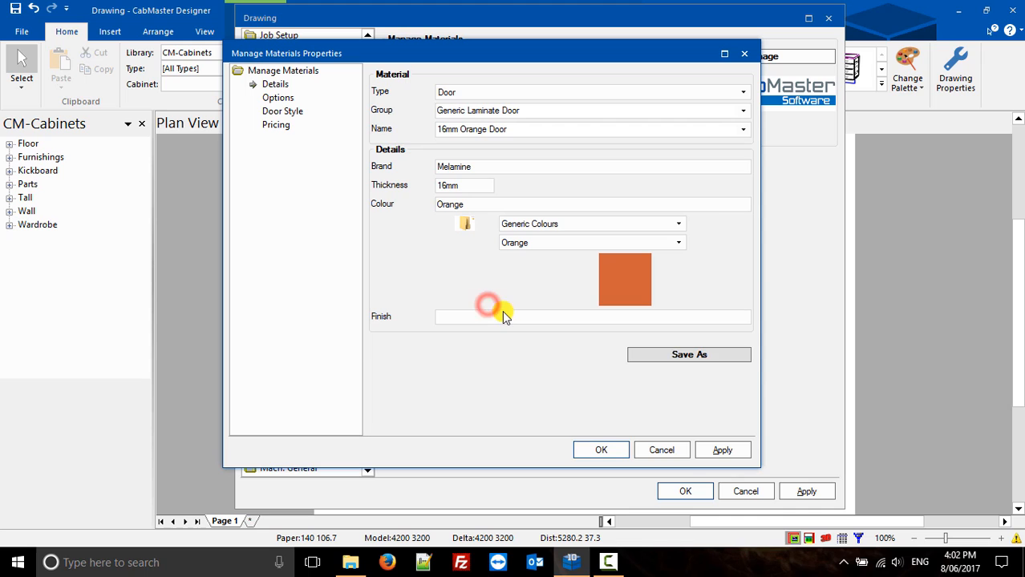
click(741, 91)
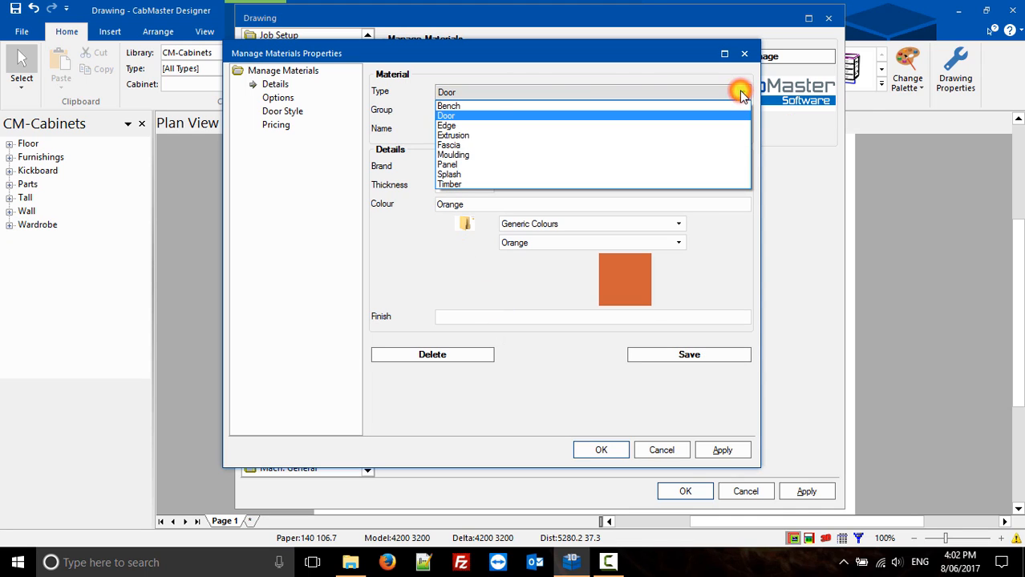
Step: Start a Panel type from 16mm Basic White and rename it 16mm Orange, checking its Pricing page
click(448, 164)
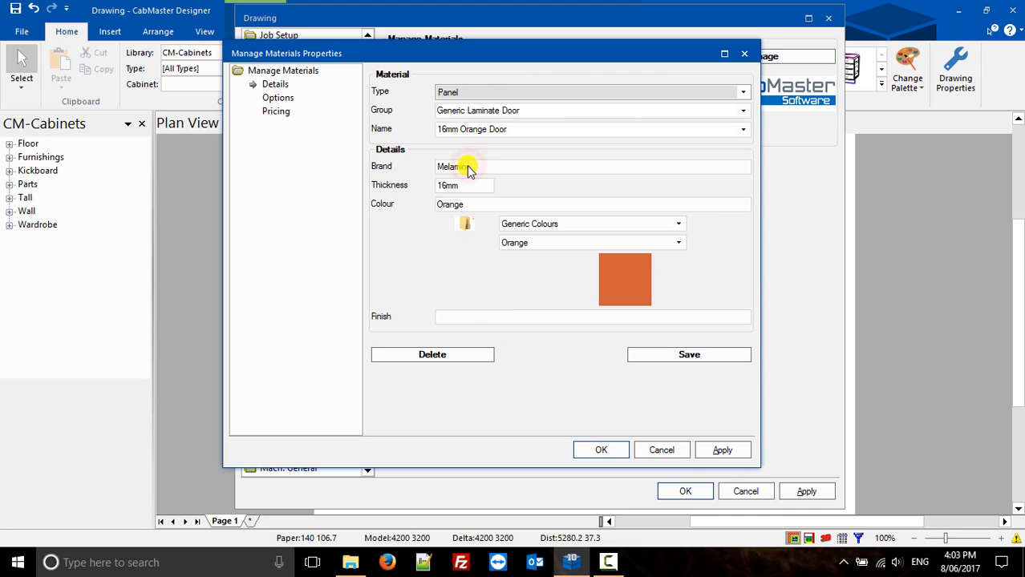
click(741, 110)
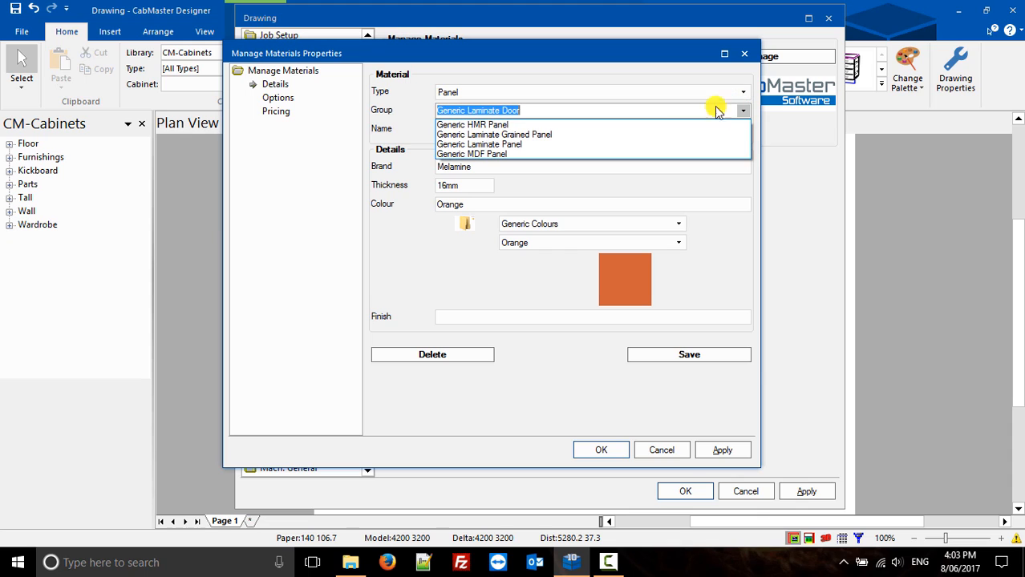
mouse_move(505, 144)
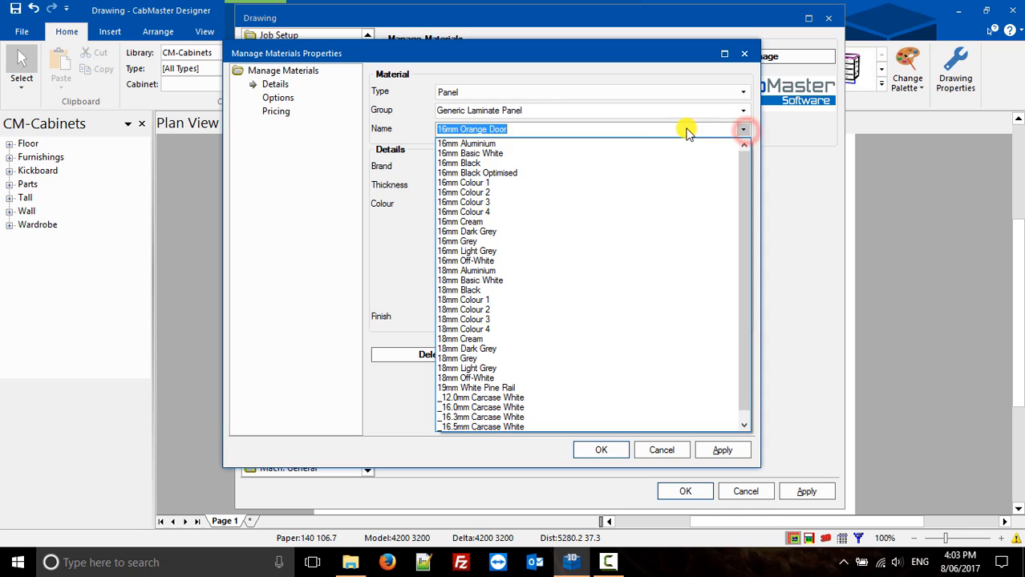
click(470, 154)
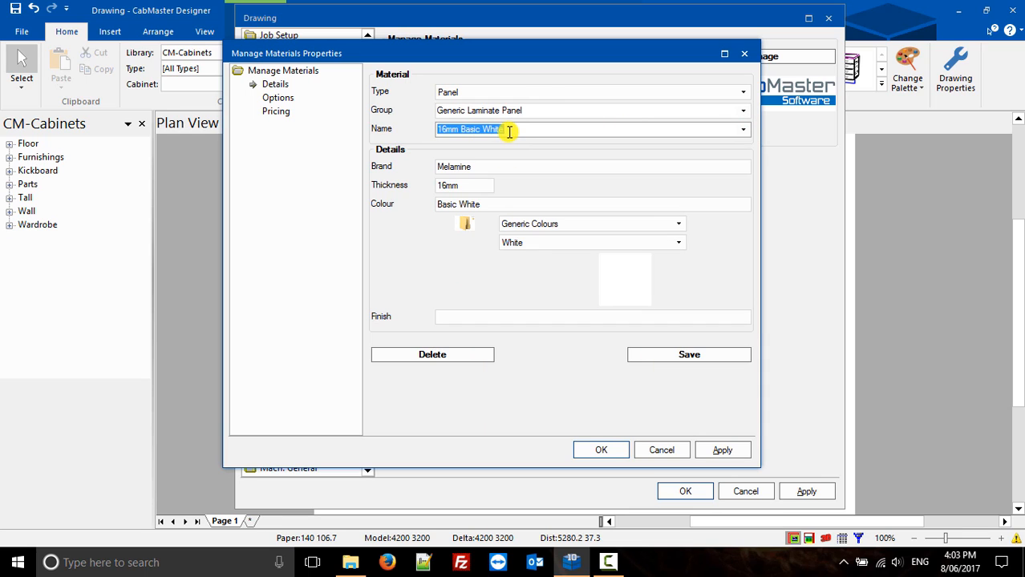
double_click(492, 128)
text(16mm Orange)
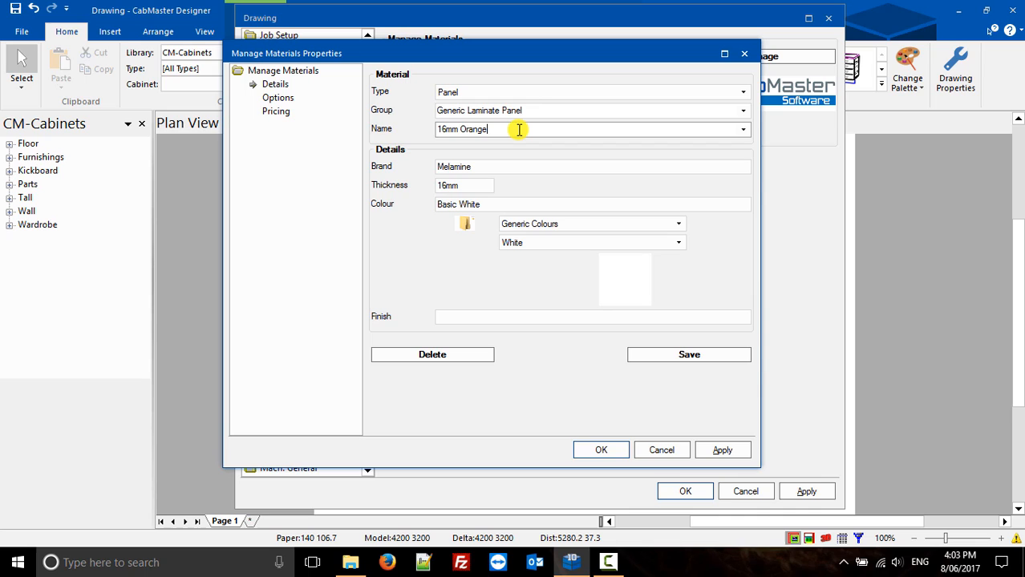
mouse_move(662, 106)
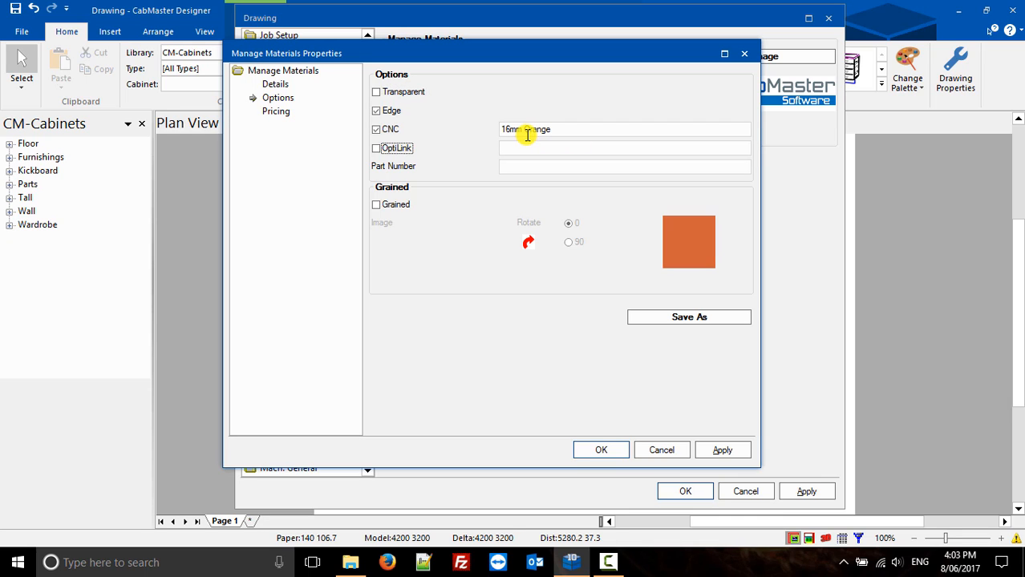
click(276, 111)
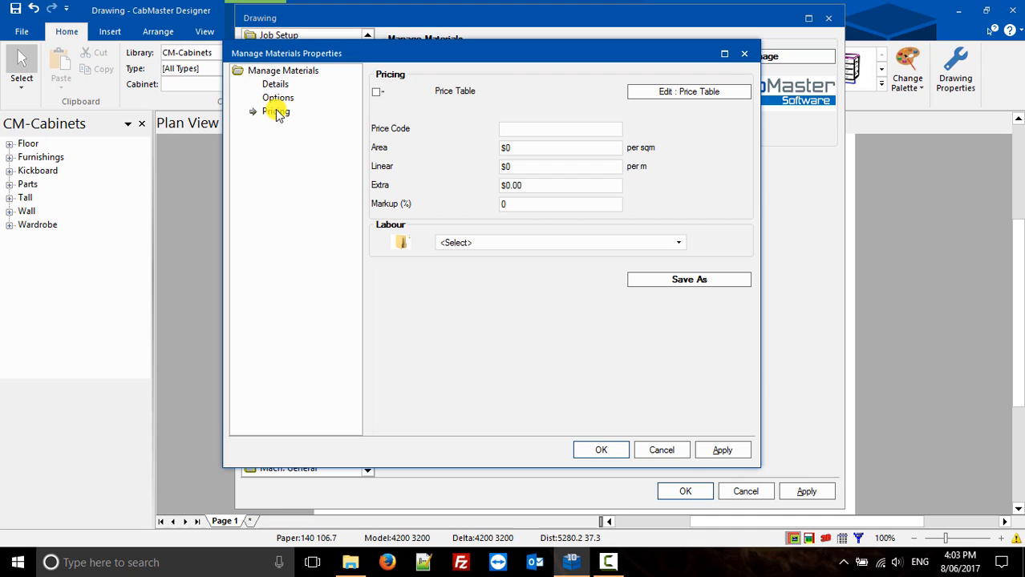
click(276, 84)
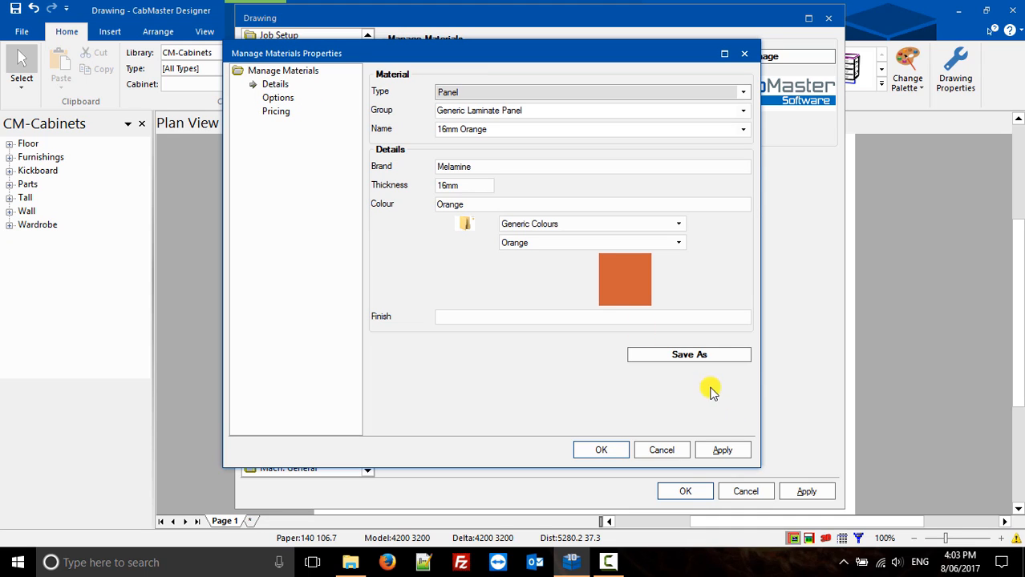
mouse_move(497, 298)
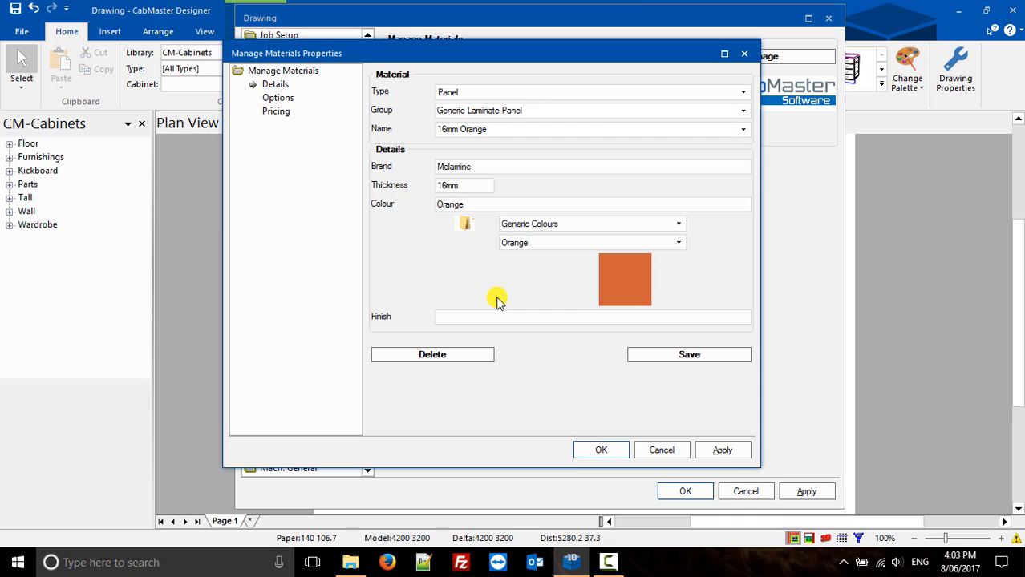
Step: Switch Type to Edge and start from the existing 4mm Edging material
click(741, 91)
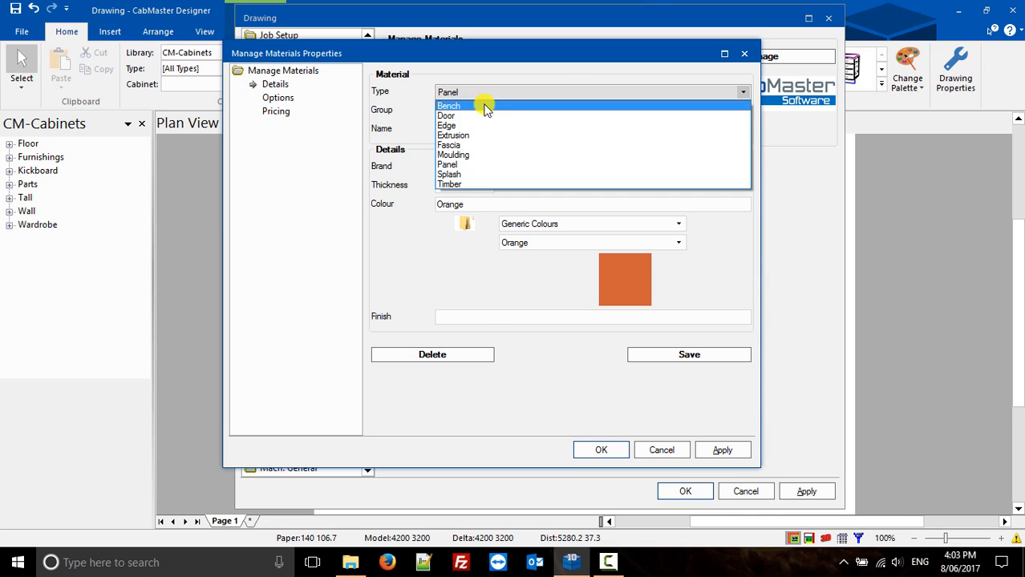
click(446, 125)
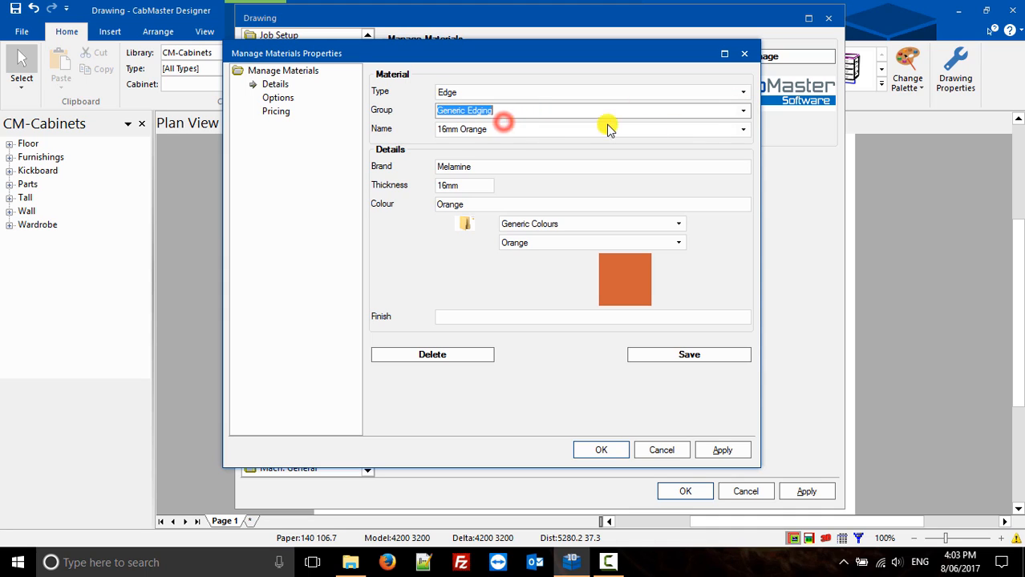
click(741, 128)
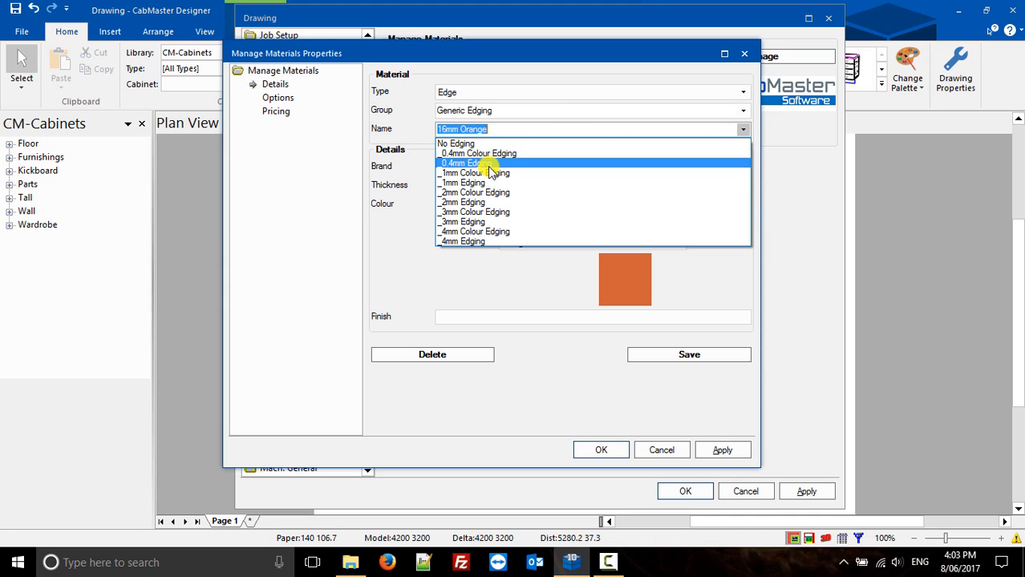
mouse_move(485, 182)
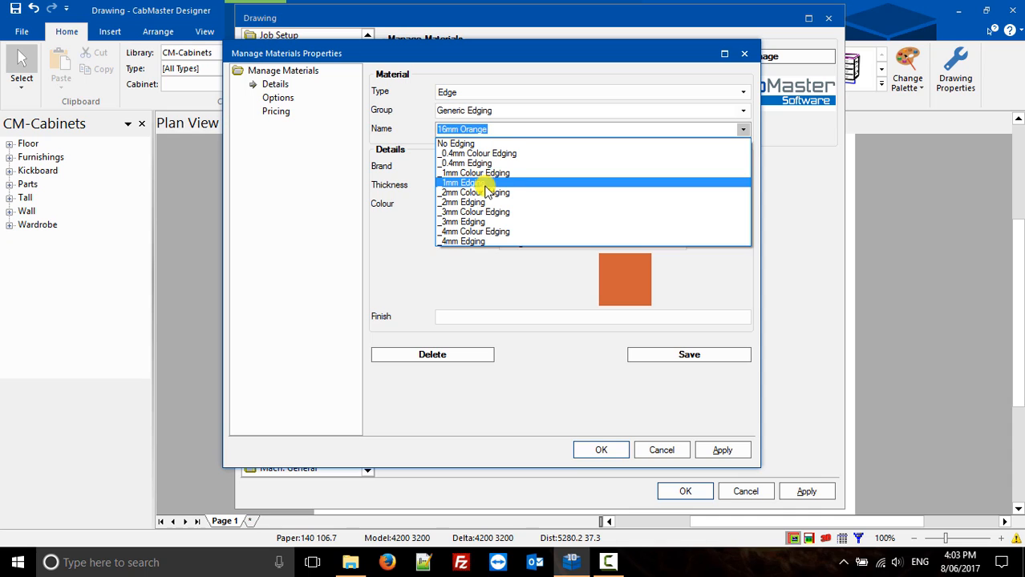
mouse_move(481, 241)
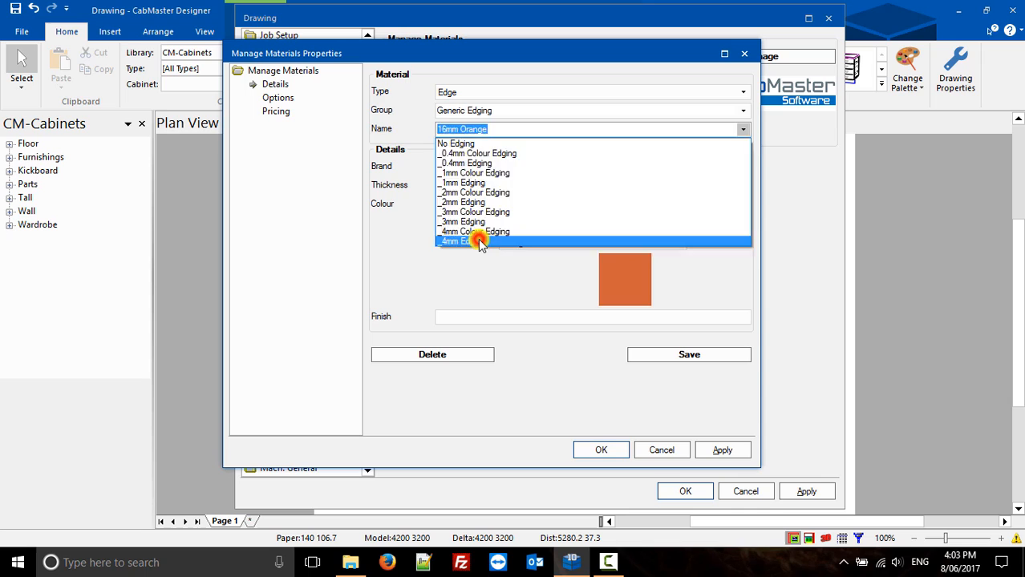
click(462, 241)
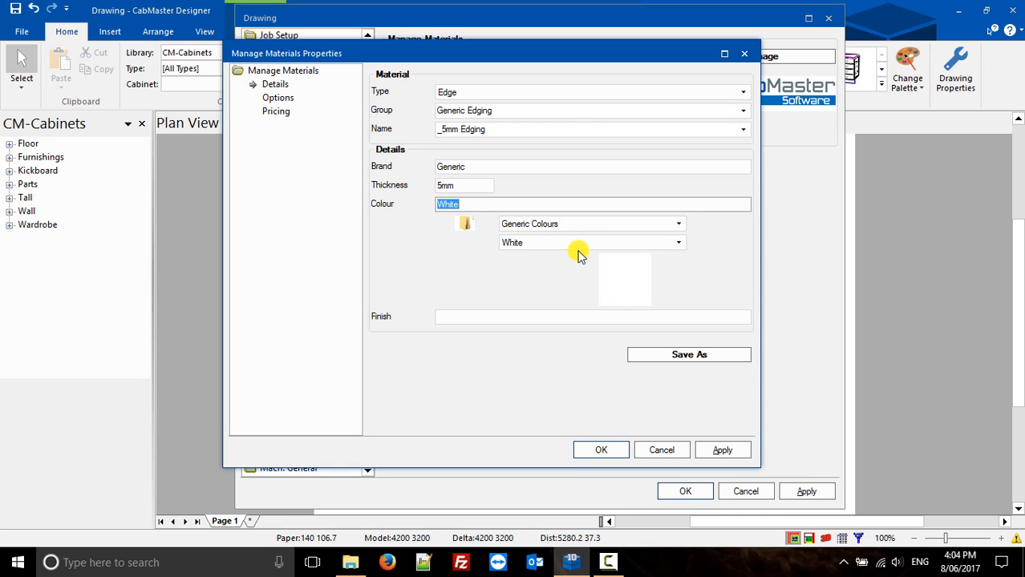
Step: Review Options and Pricing, Save As _5mm Edging to 1-CM-Default, and close Manage Materials Properties
click(277, 98)
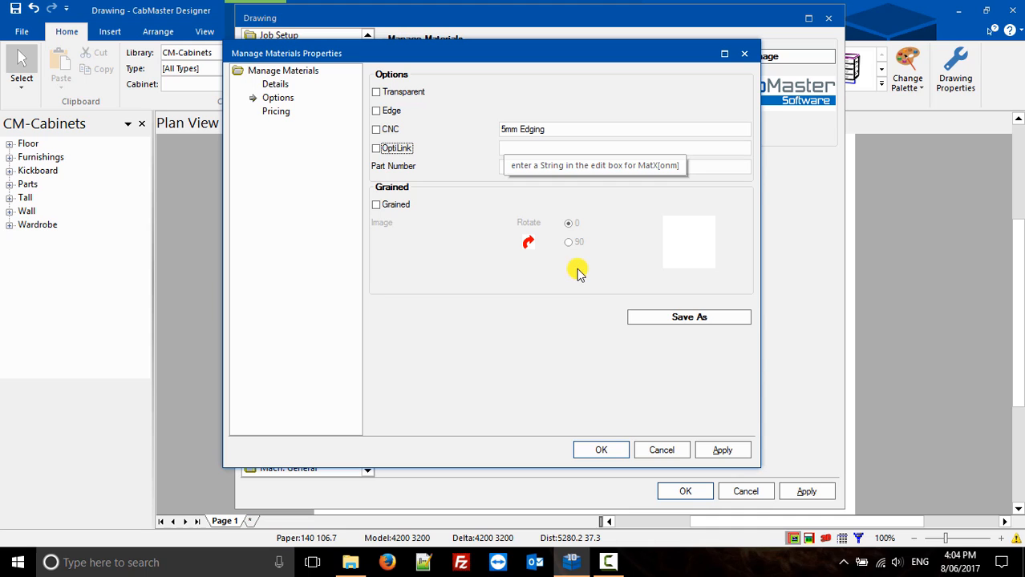
click(276, 111)
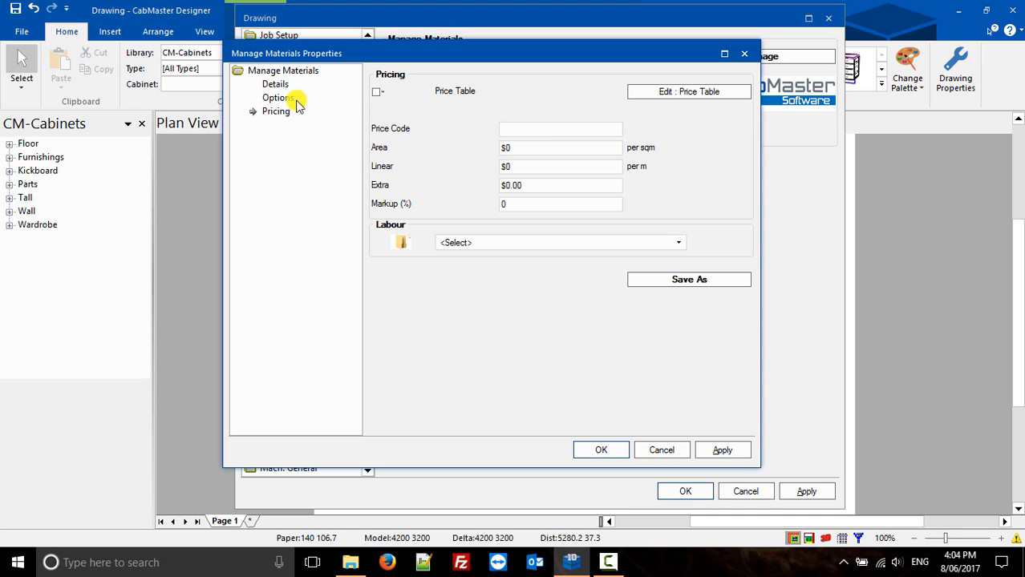
click(276, 83)
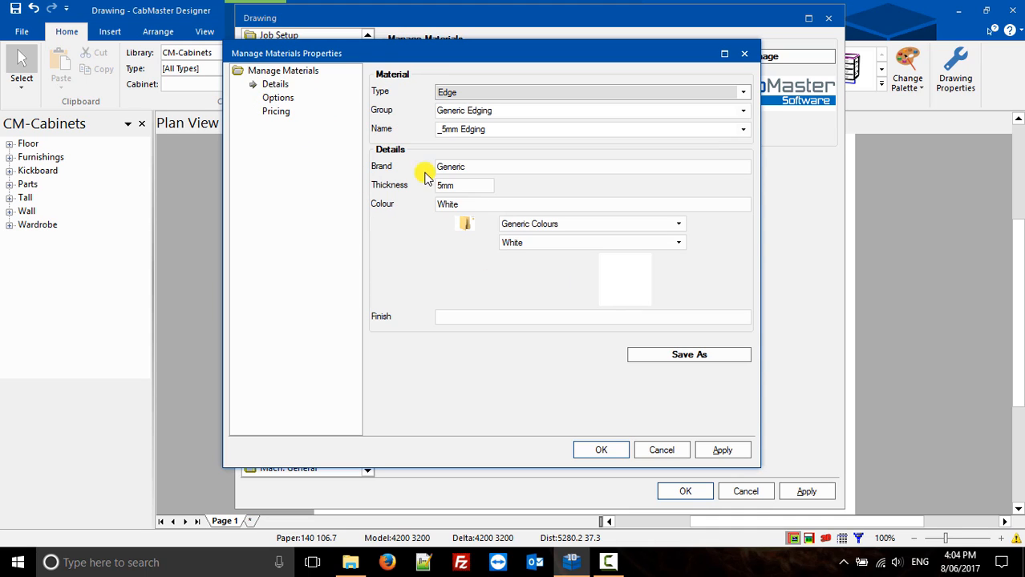
click(688, 355)
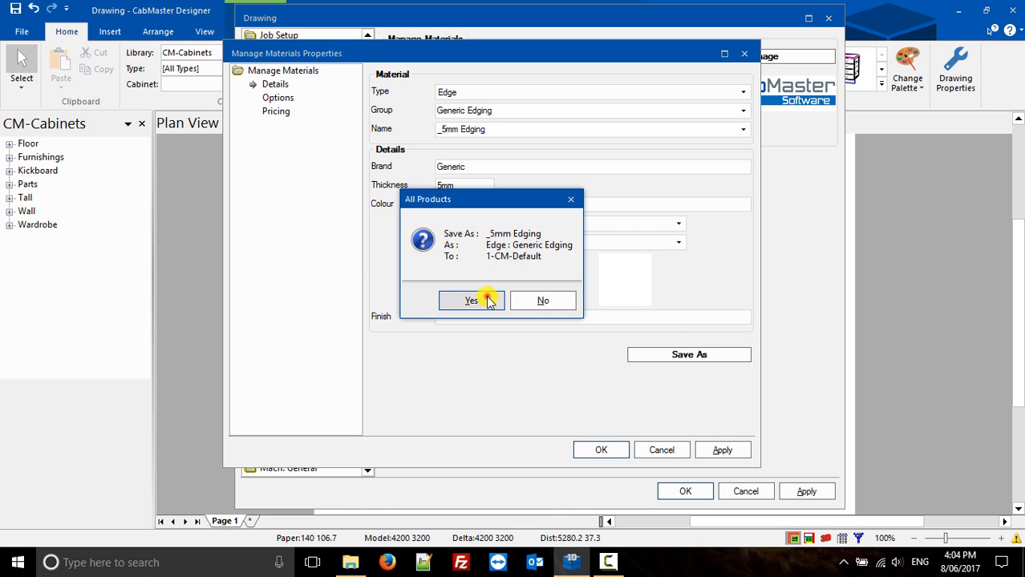
click(472, 300)
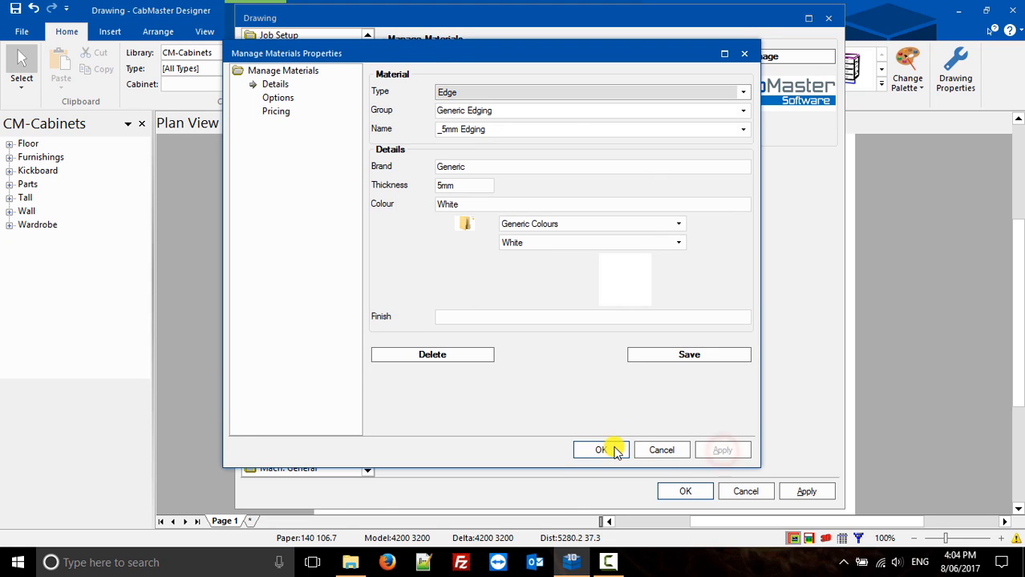
click(600, 449)
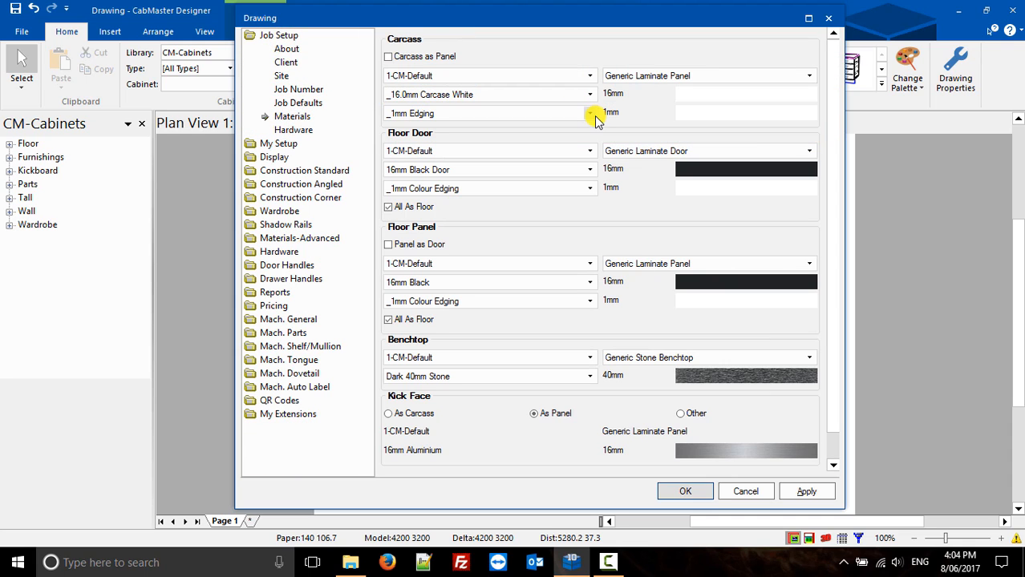
mouse_move(590, 93)
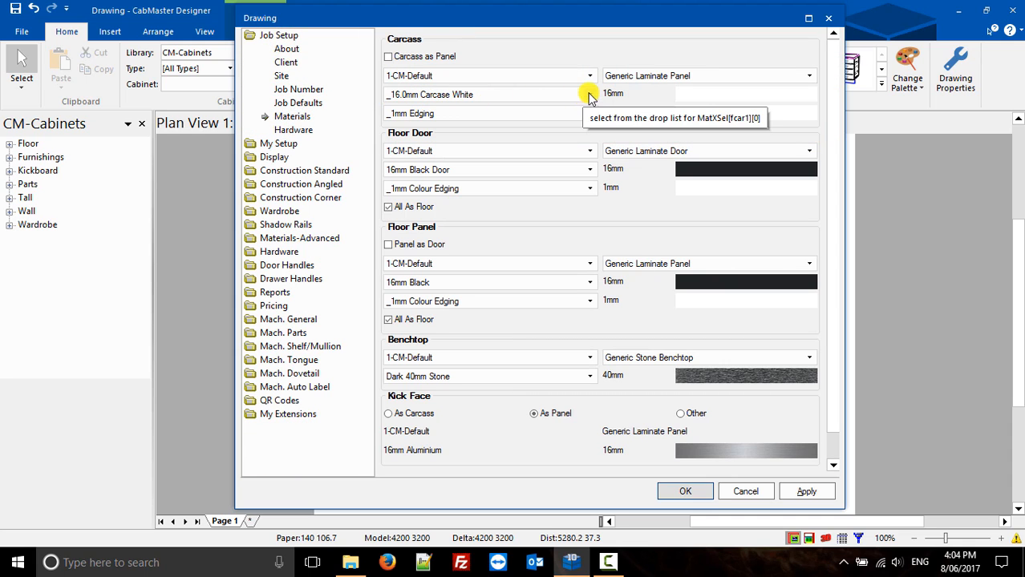
Step: Set Carcass and Floor Panel to 16mm Orange and Floor Door to 16mm Orange Door in Job Setup Materials
click(591, 95)
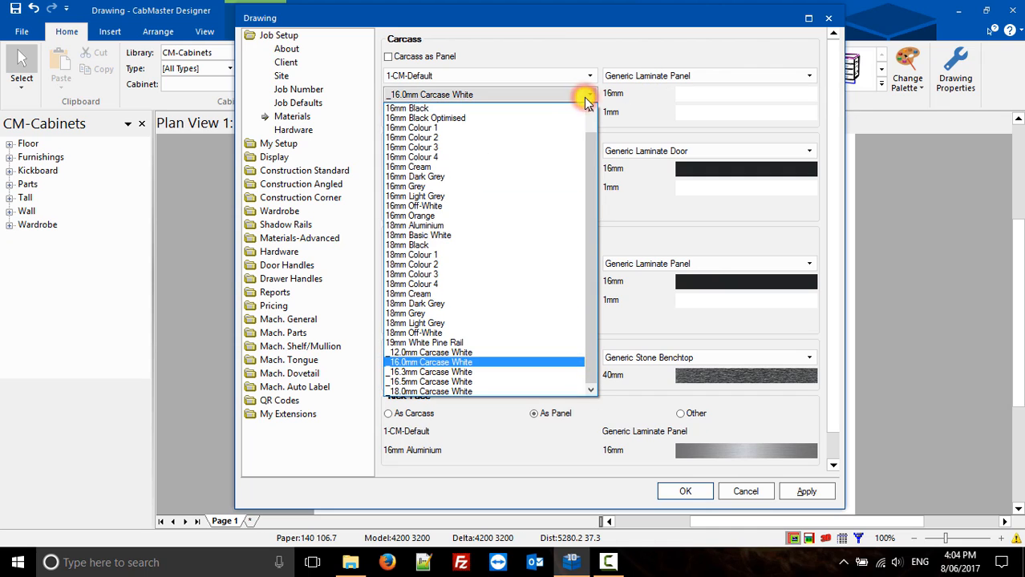
mouse_move(449, 274)
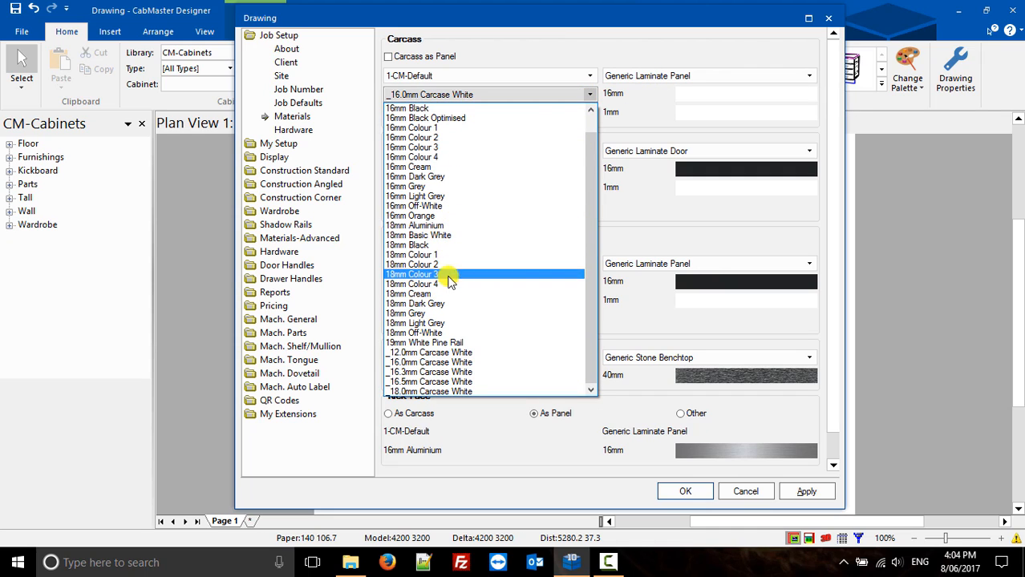
click(410, 215)
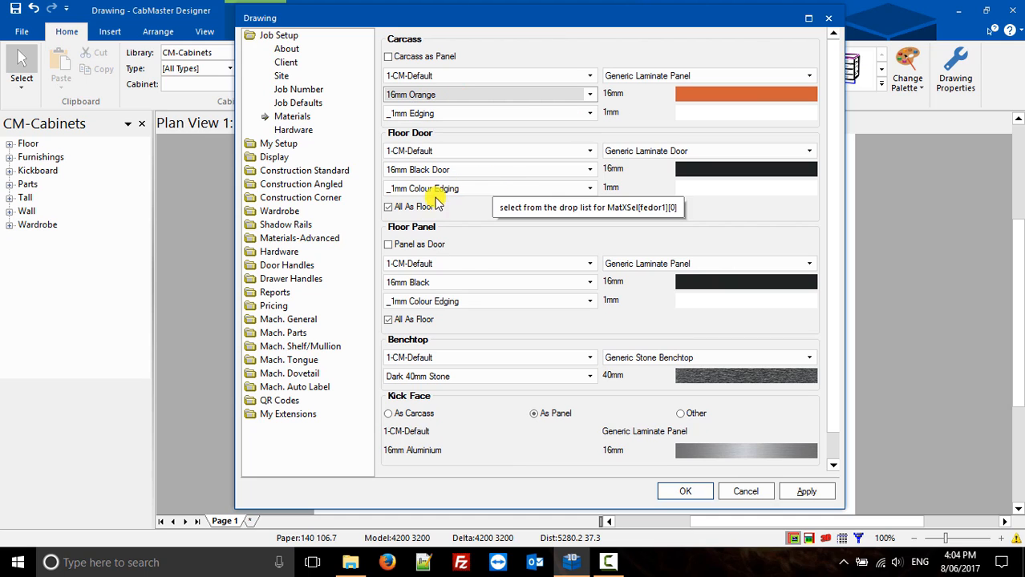
click(591, 282)
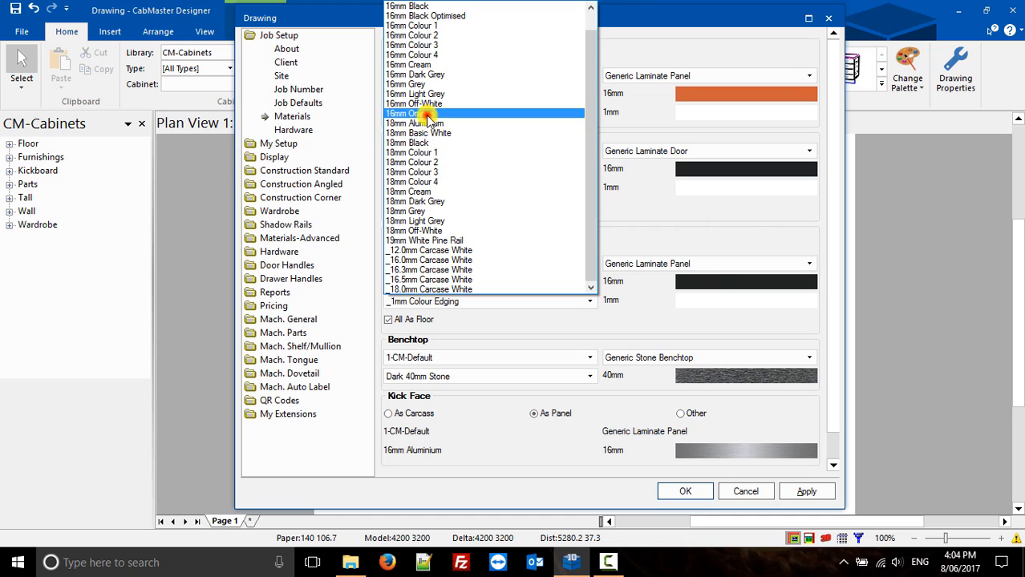
click(591, 170)
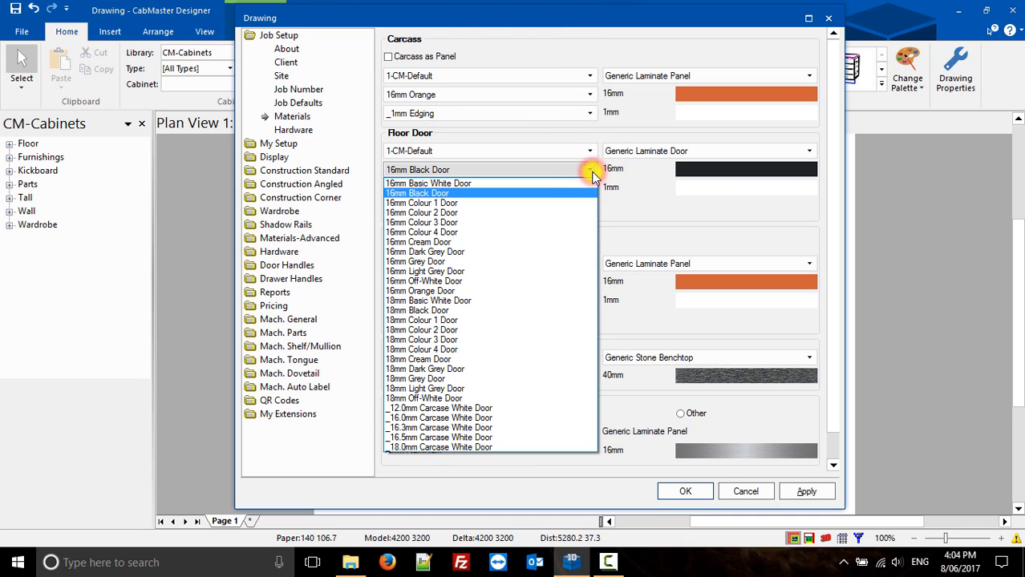
click(420, 292)
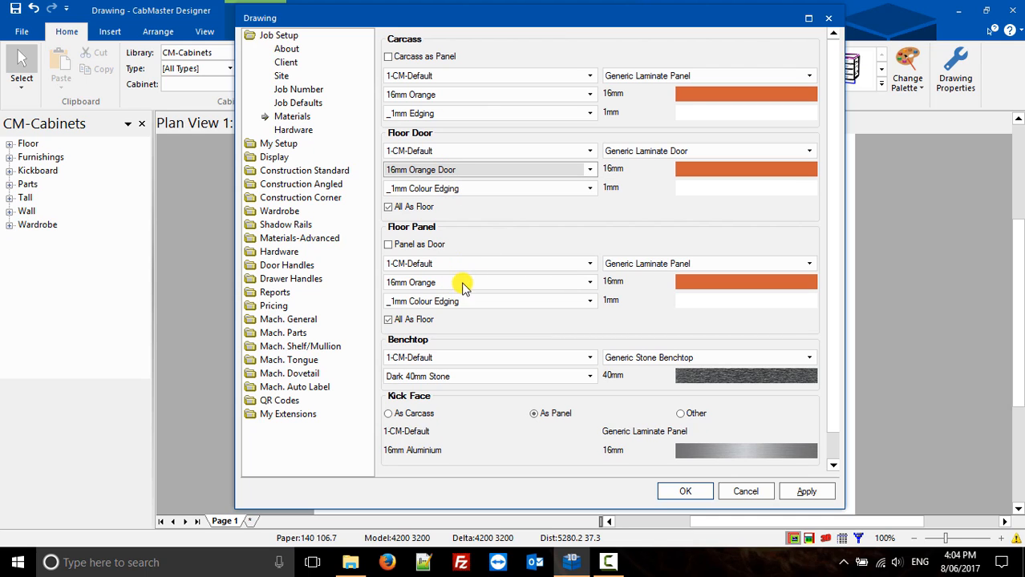
mouse_move(290, 323)
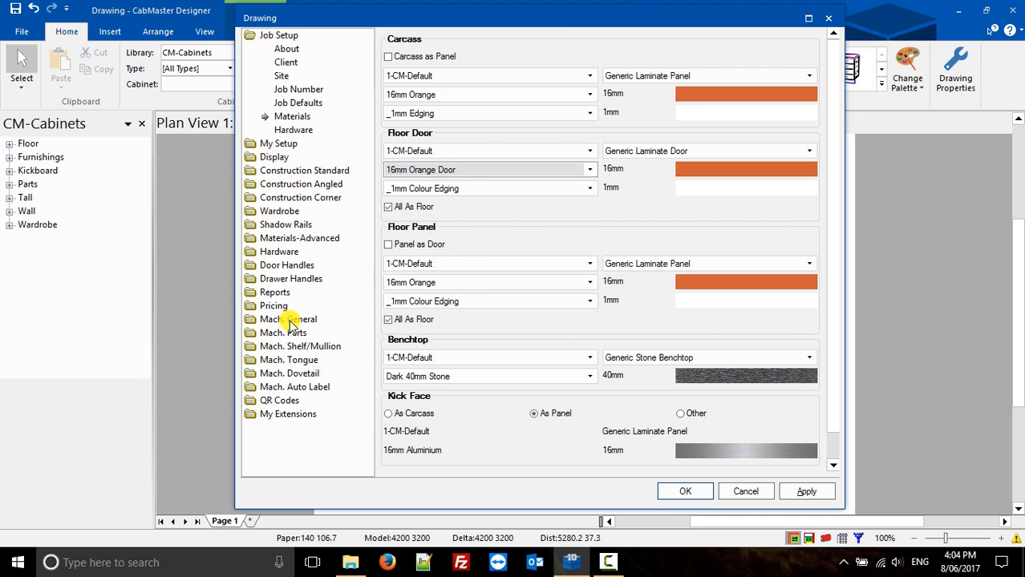
click(289, 320)
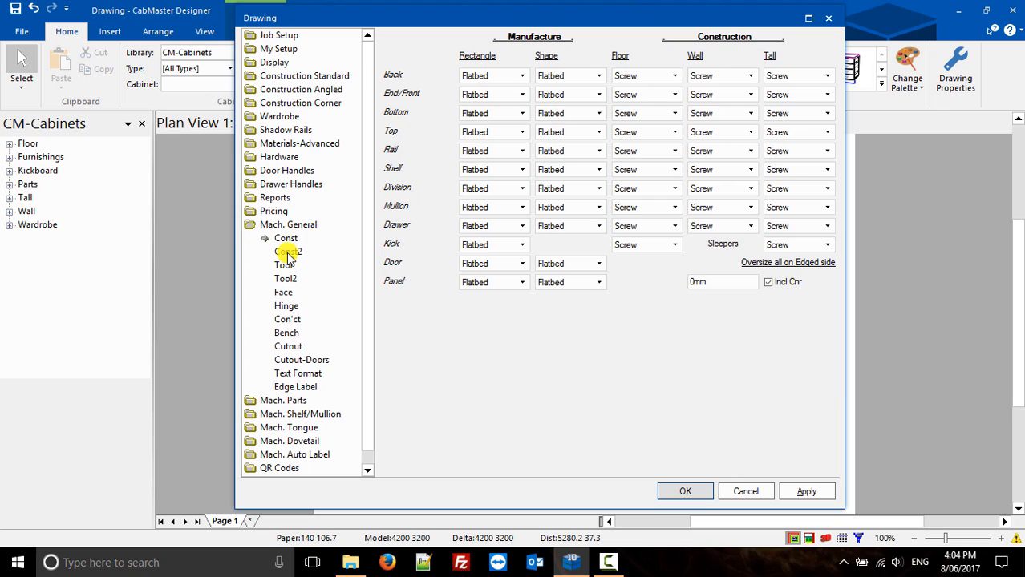
Step: On Mach. General Const2 choose Raw Material for Material Folder Name, then return to Materials
click(289, 250)
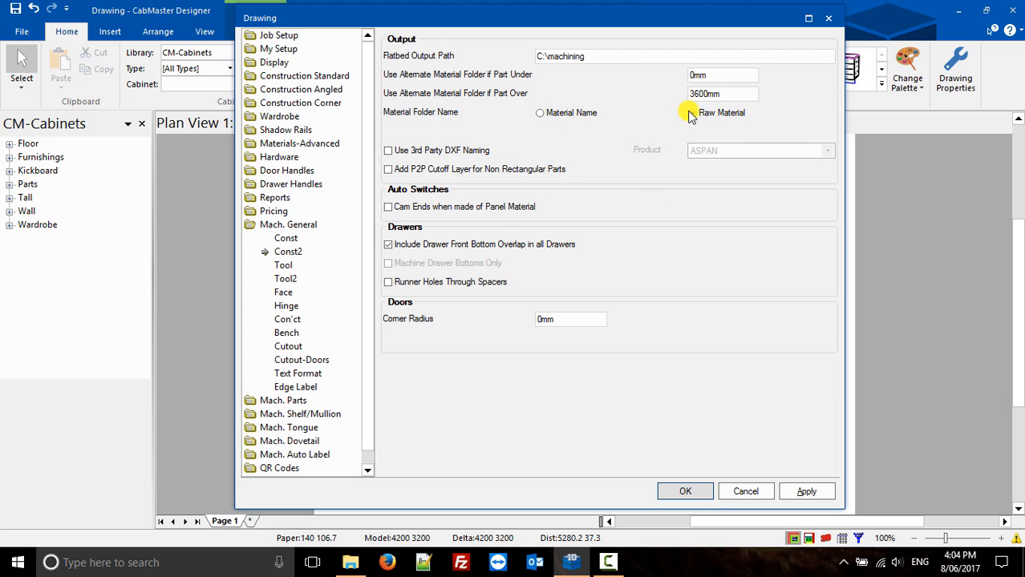
mouse_move(693, 112)
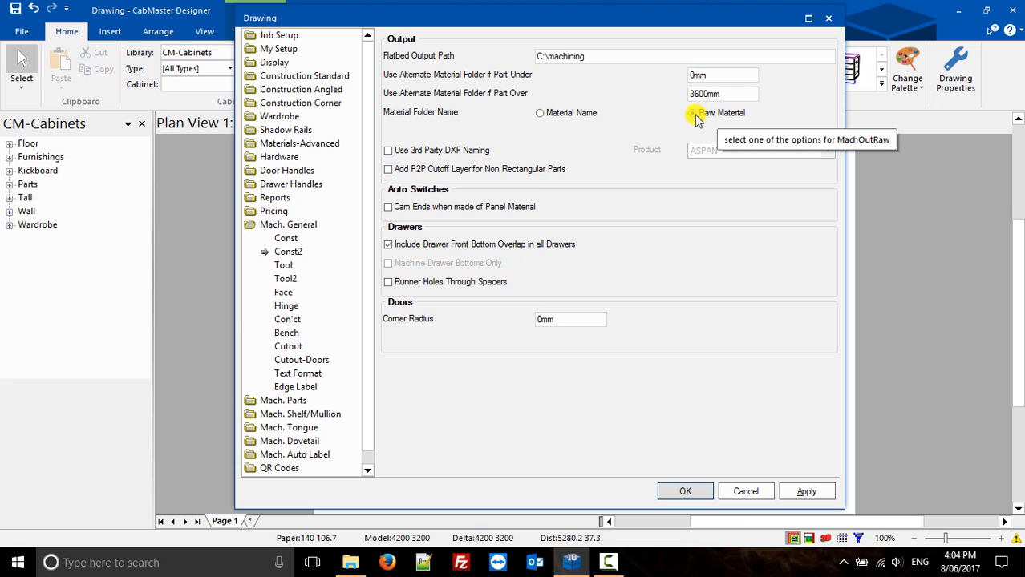
click(691, 113)
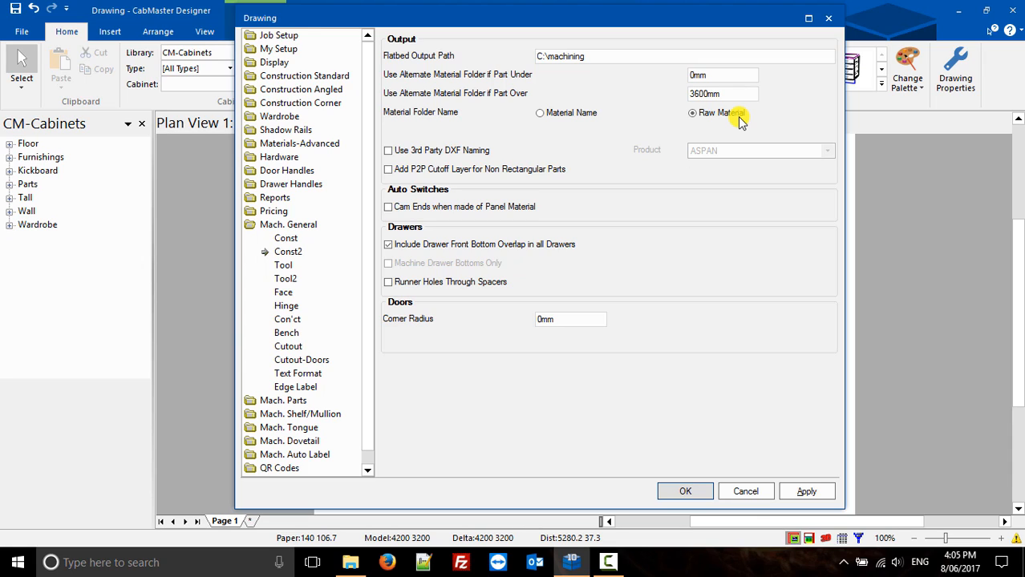
mouse_move(624, 112)
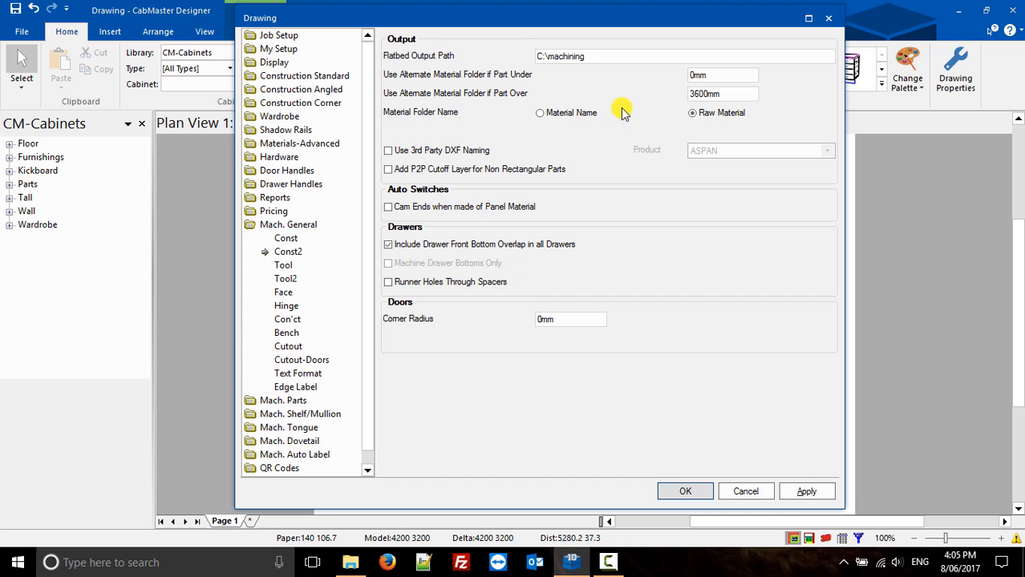
click(280, 48)
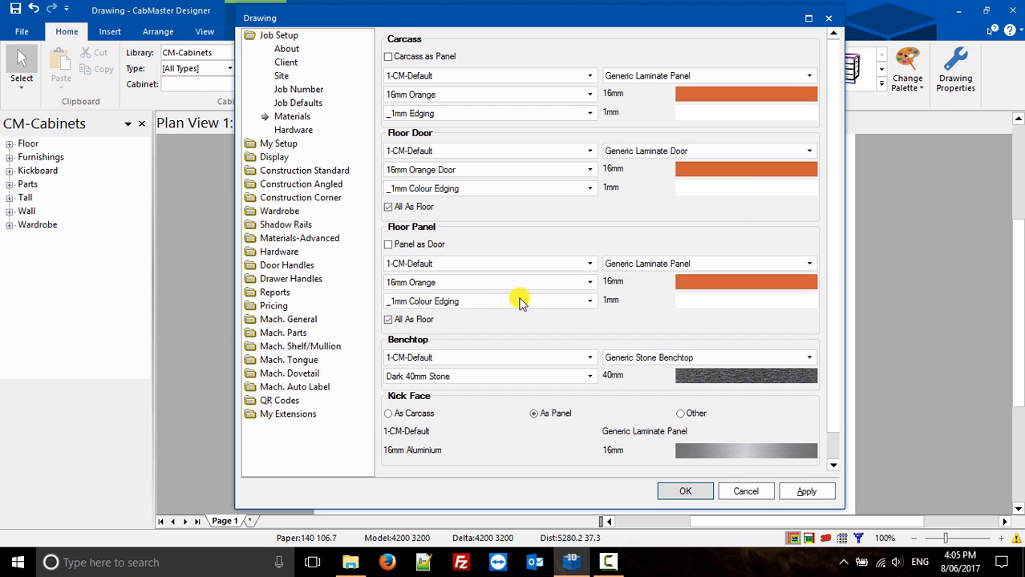
Step: Set the Floor Panel edging to _5mm Edging in place of the 1mm colour edging
click(590, 302)
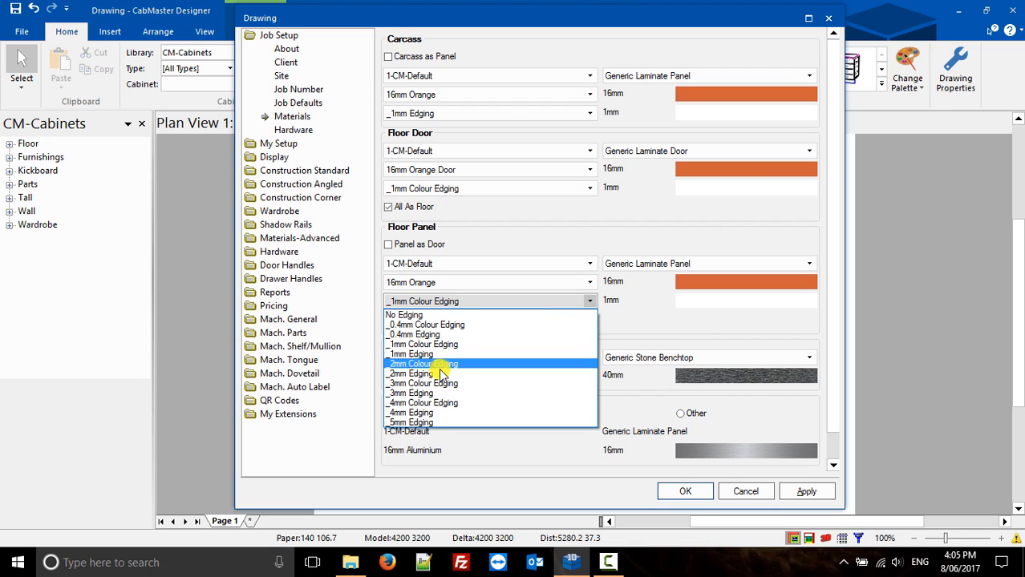
click(410, 423)
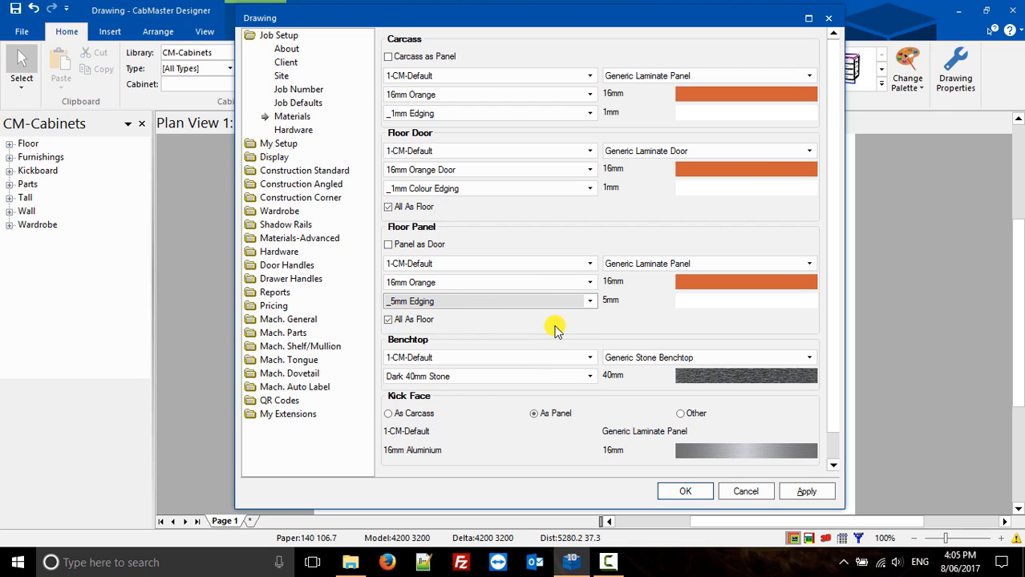